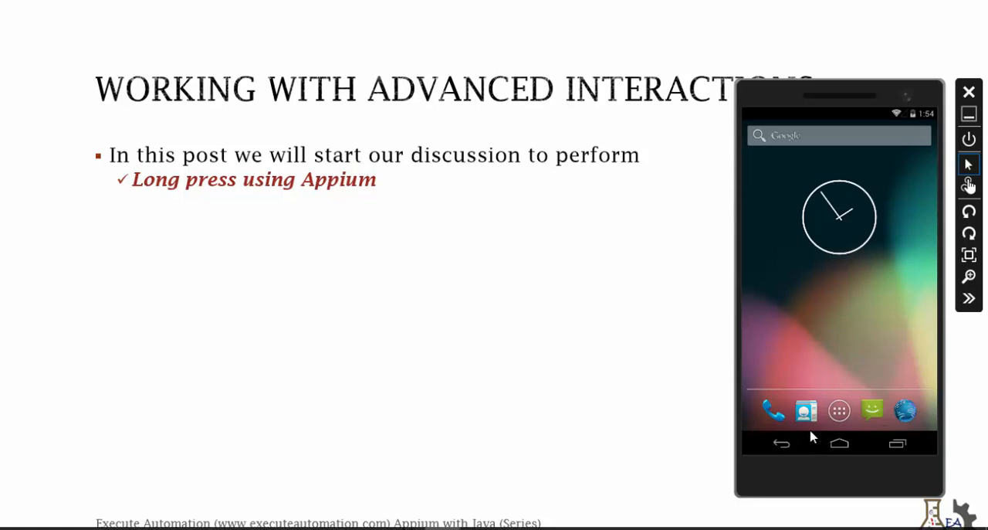
pyautogui.moveTo(844, 324)
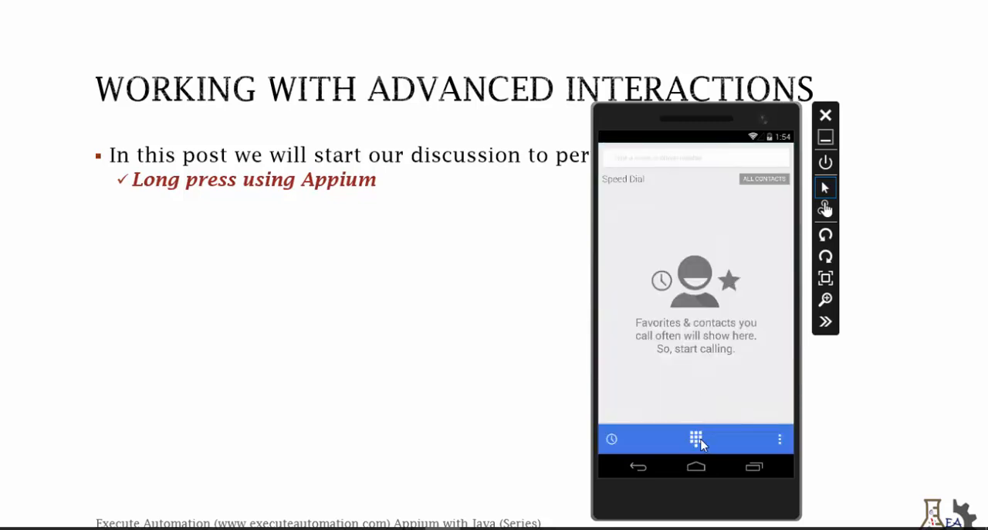
# Dial 0 on the Genymotion phone's dial pad, then back out of the dialer
pyautogui.click(695, 439)
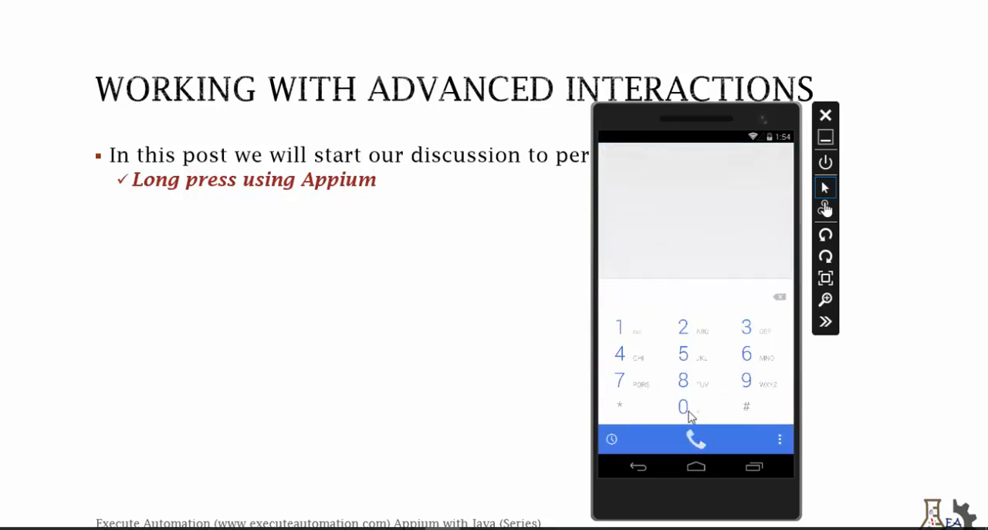
pyautogui.click(682, 407)
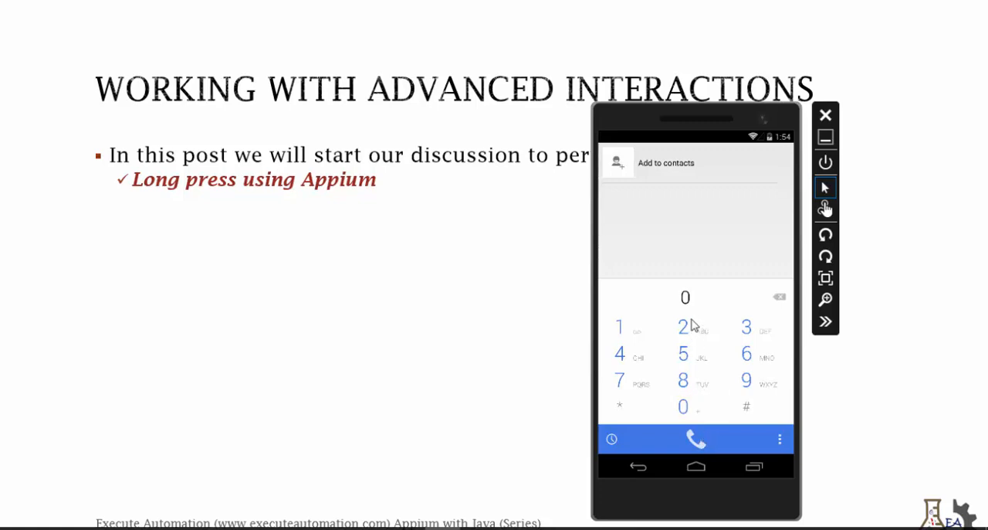
pyautogui.moveTo(685, 408)
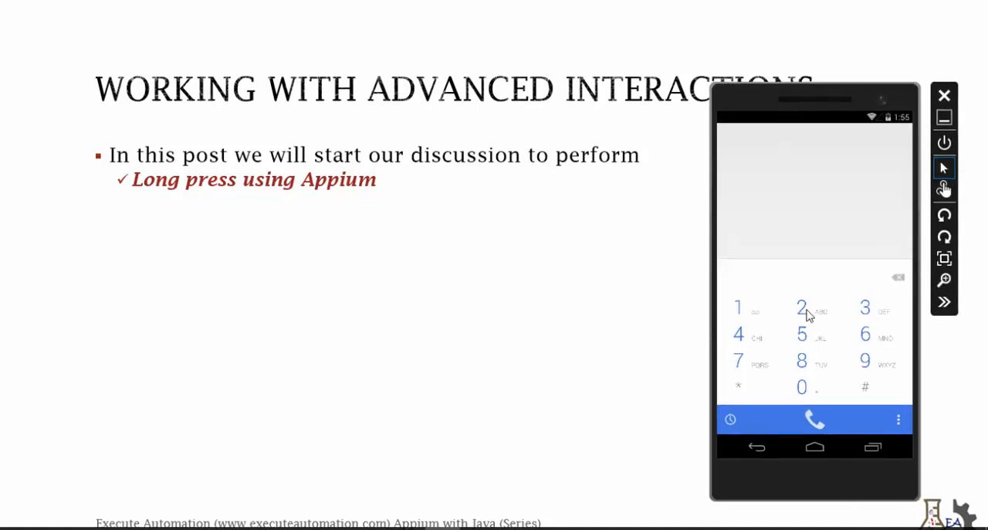
pyautogui.moveTo(775, 347)
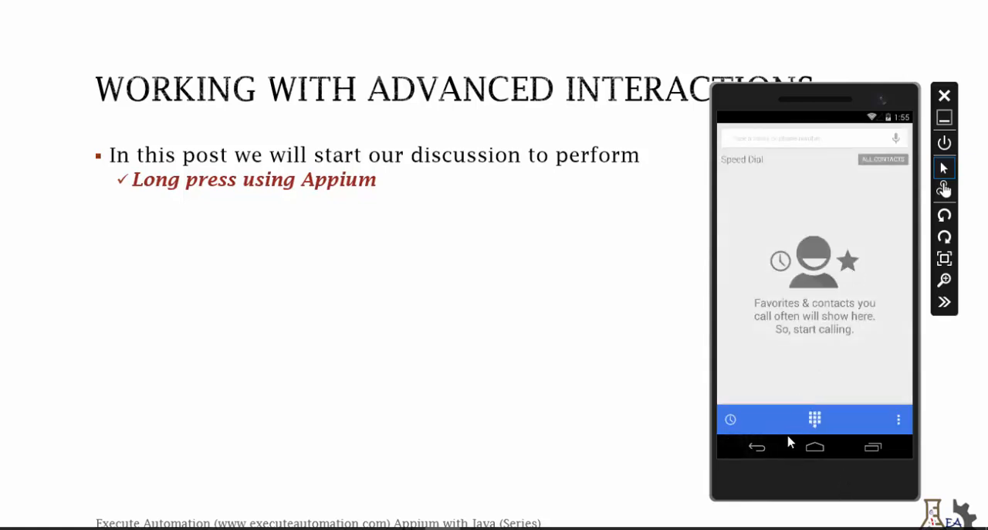
pyautogui.click(814, 446)
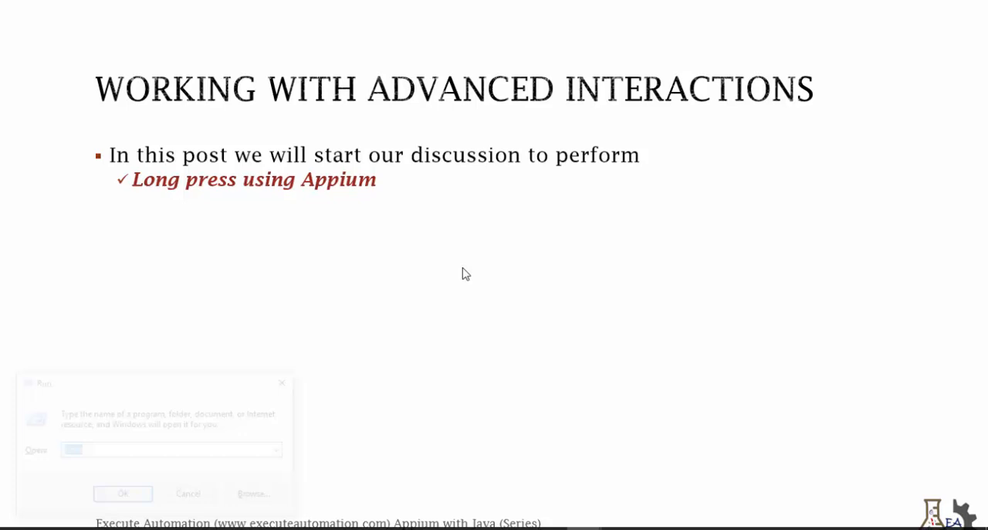
# From Command Prompt, switch to F:\Android\android-sdk-windows\tools and run uiautomatorviewer.bat
pyautogui.click(122, 493)
pyautogui.write('cd\\')
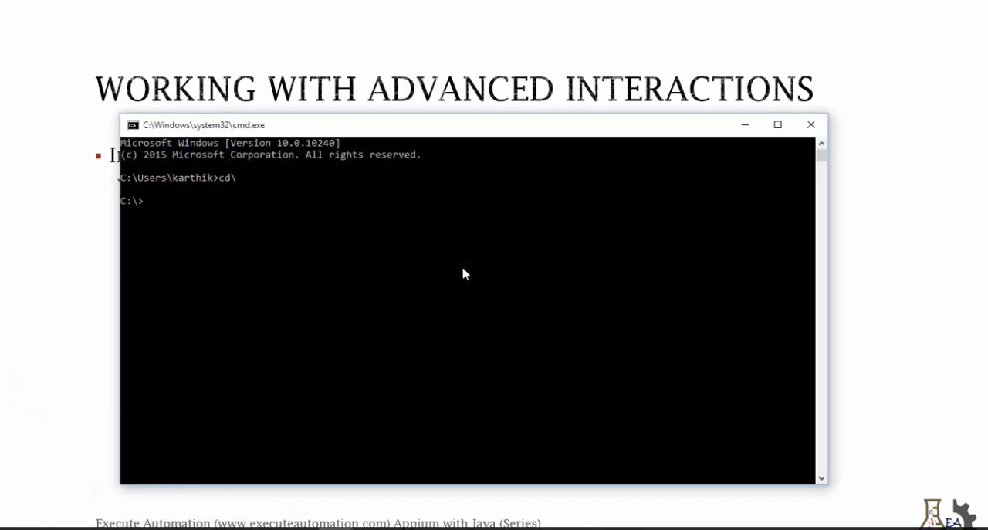
pyautogui.write('f:\\')
pyautogui.write('c')
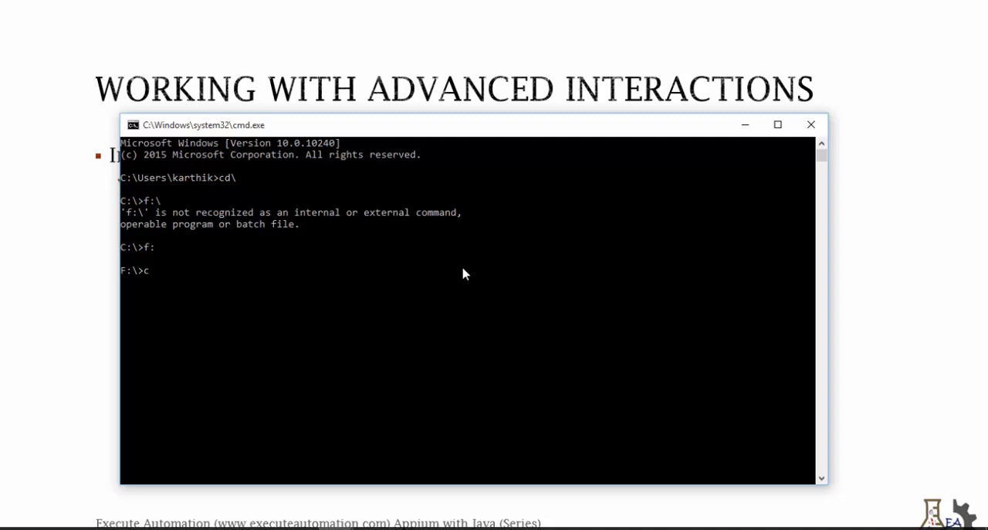
pyautogui.write('d Android\\android-sdk-windows\\tol')
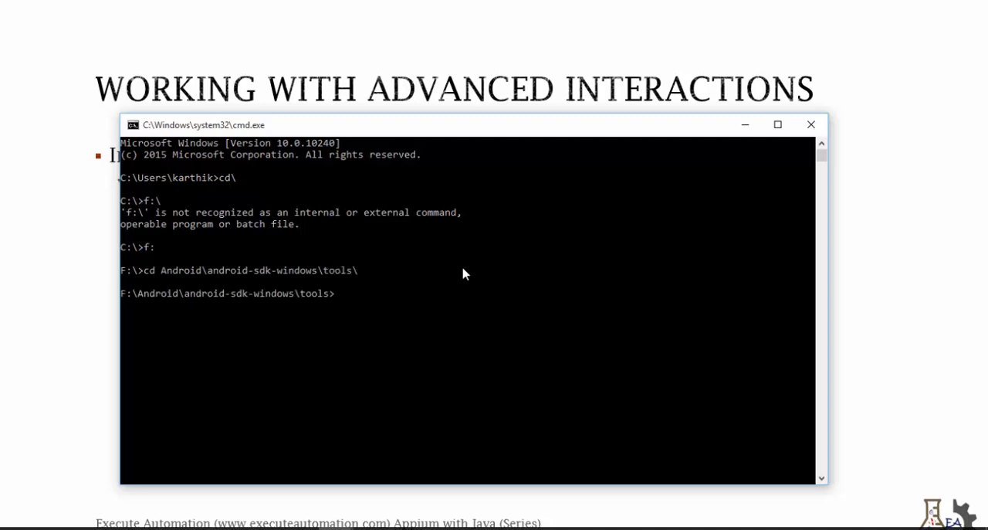
pyautogui.write('uiautomatorviewer.bat')
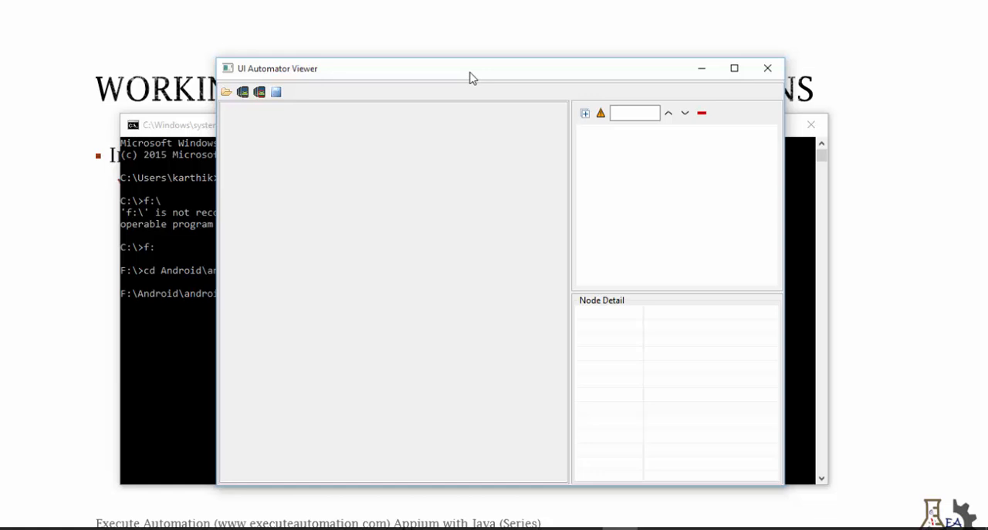
pyautogui.moveTo(470, 79)
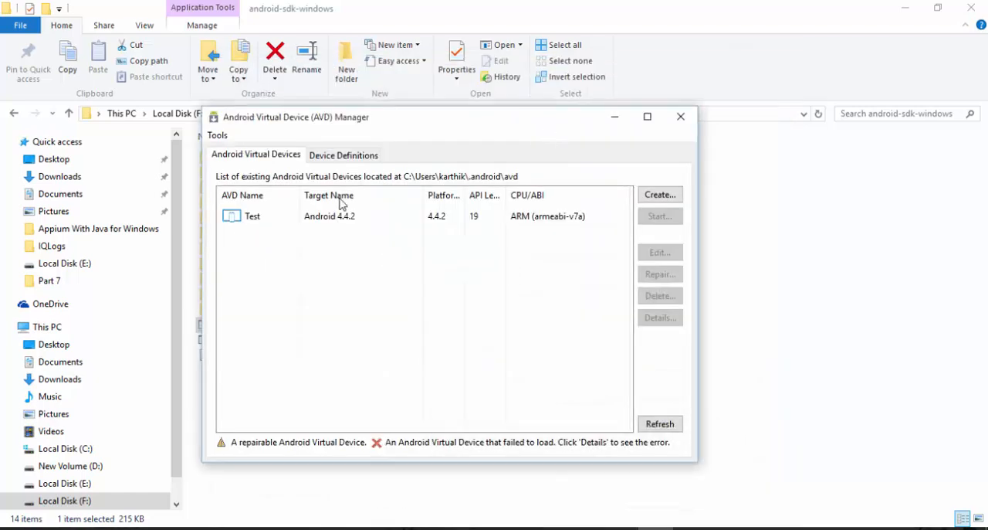
# Launch the Test AVD's emulator and close the AVD Manager
pyautogui.click(659, 215)
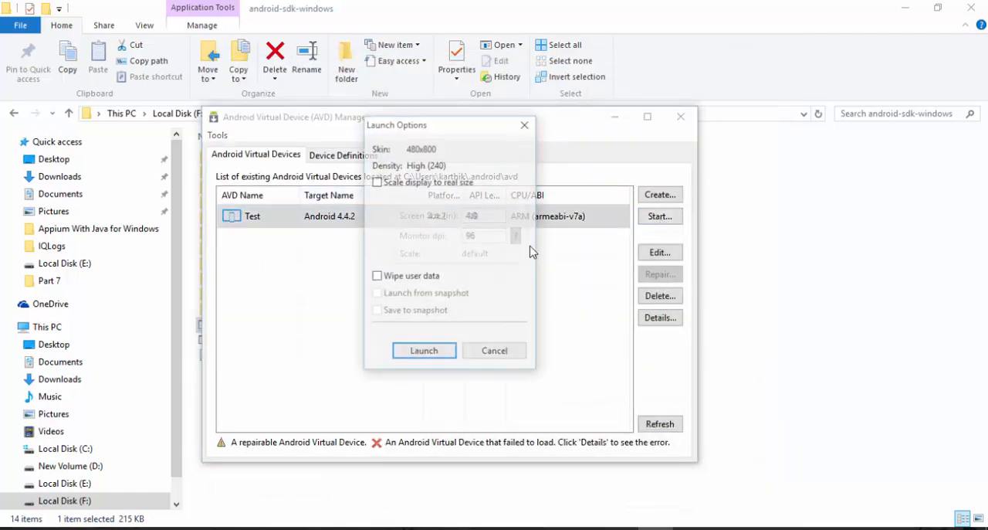
pyautogui.click(423, 350)
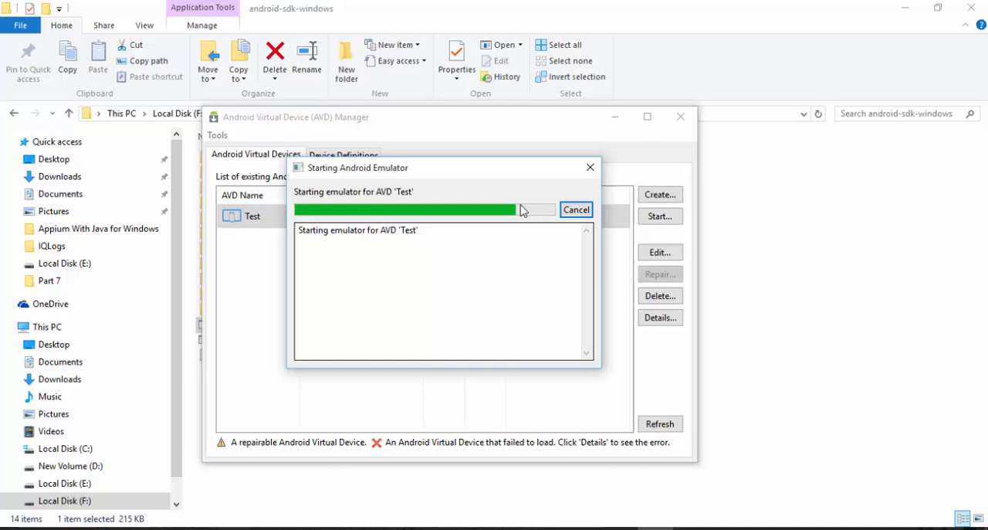
pyautogui.click(575, 209)
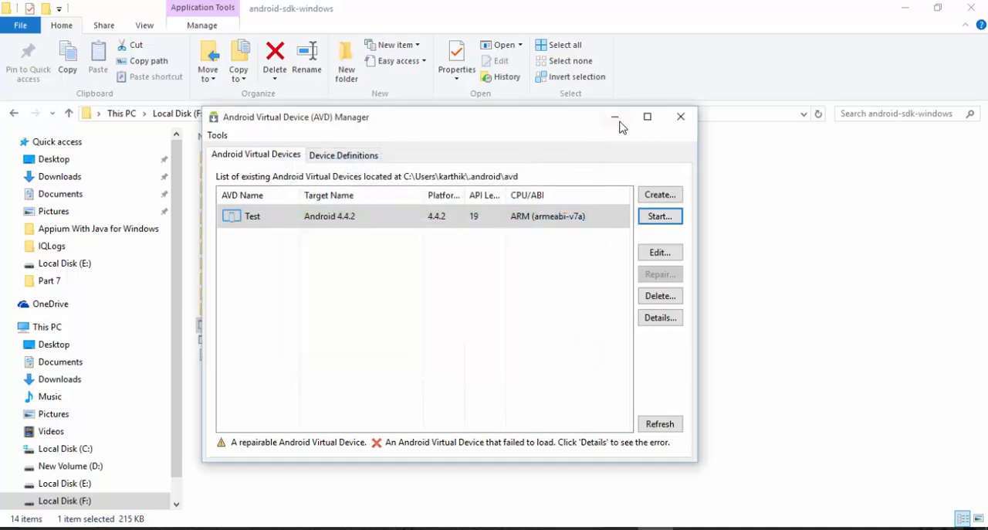
pyautogui.click(680, 117)
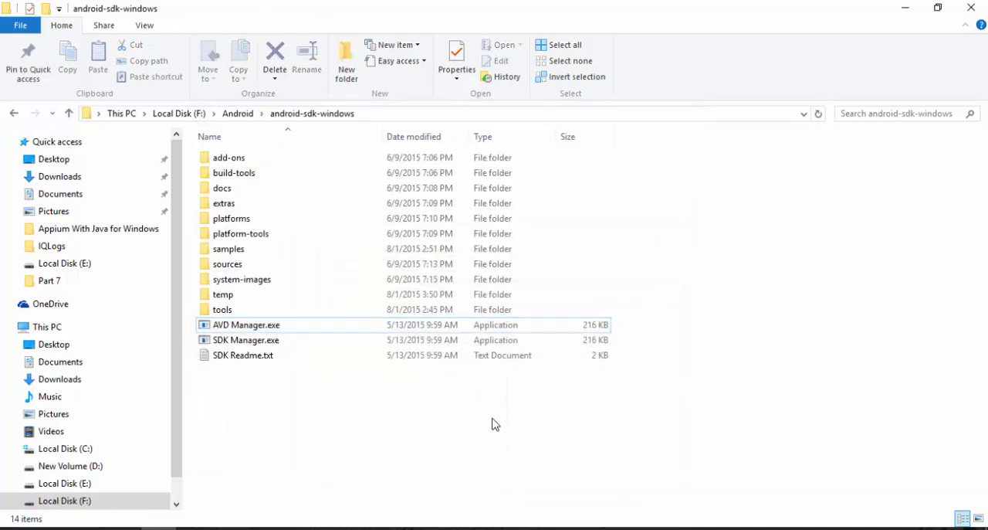
pyautogui.doubleClick(246, 325)
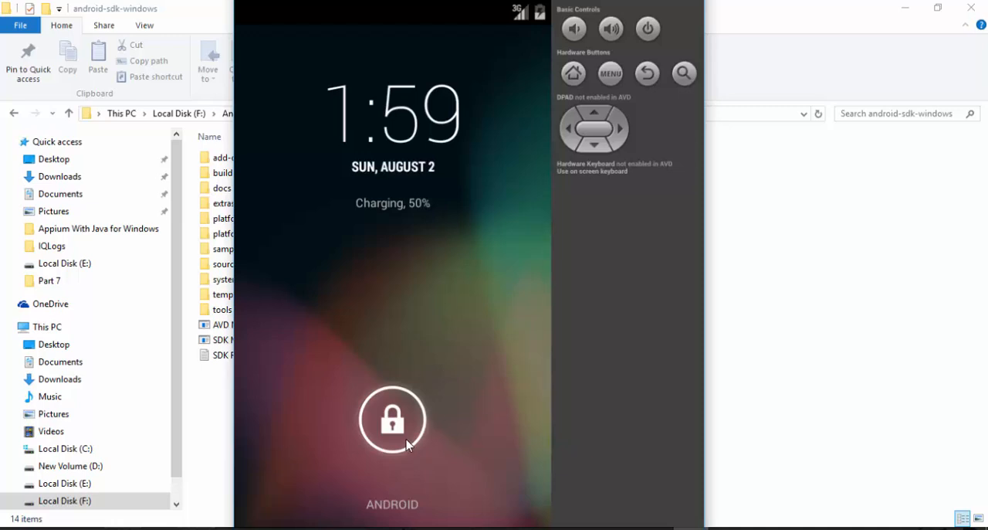
# Swipe to unlock the Test emulator and show the list of installed apps
pyautogui.moveTo(392, 420); pyautogui.dragTo(498, 429)
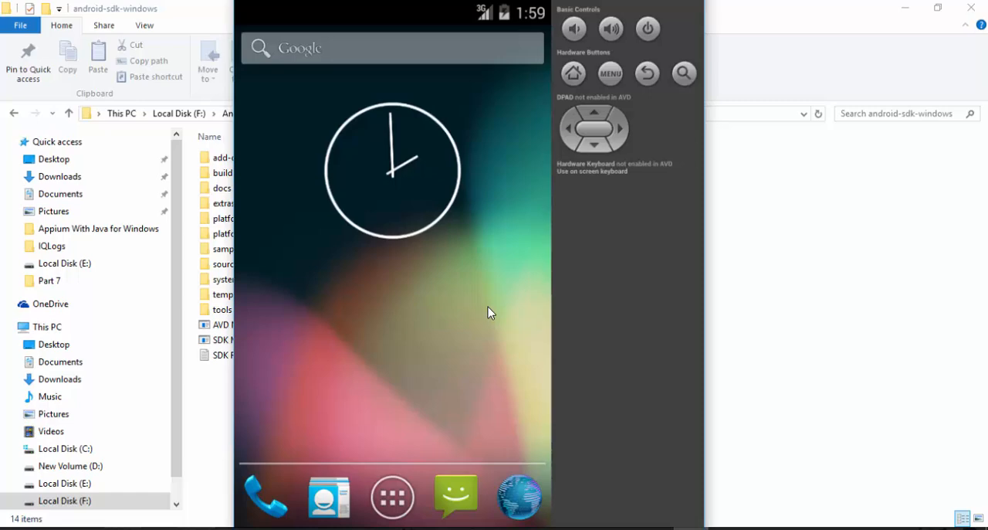
pyautogui.click(392, 496)
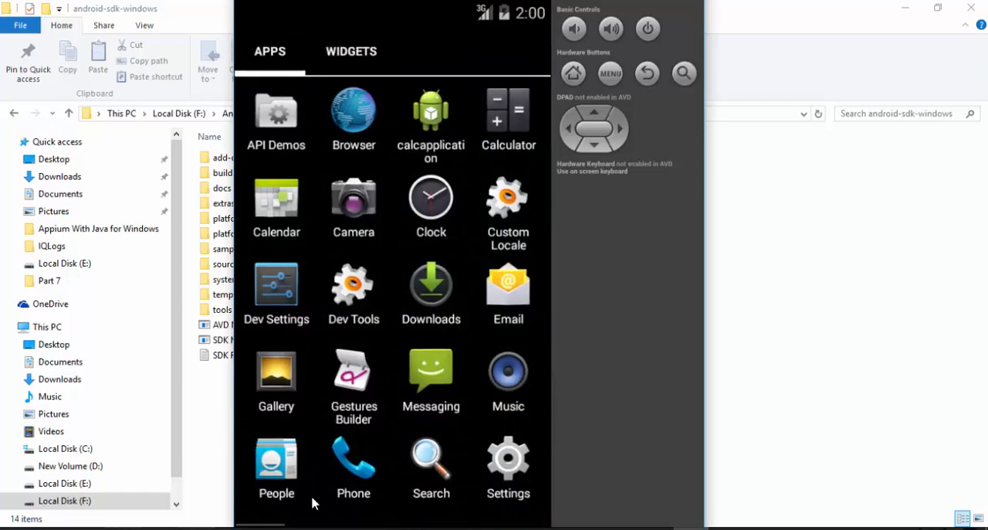
pyautogui.moveTo(508, 422)
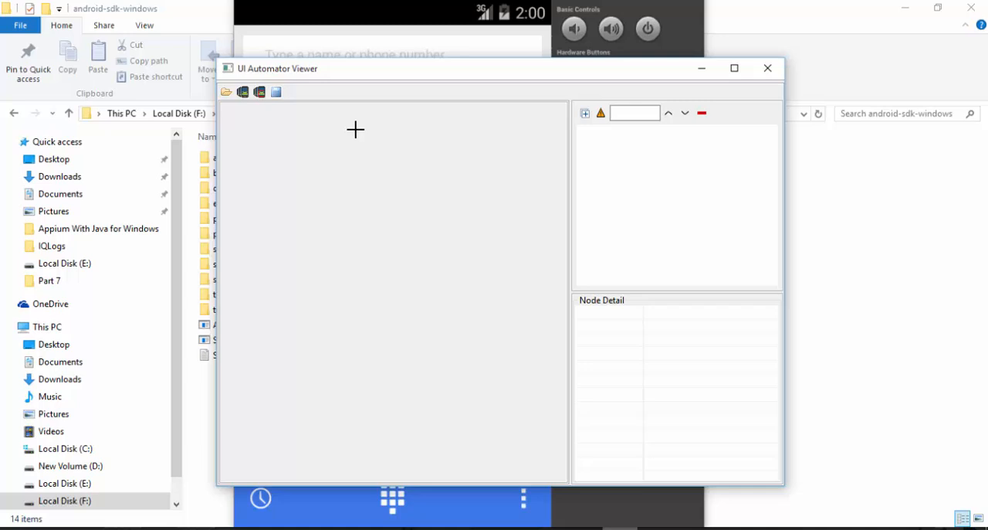
# Capture the Test emulator's dialer screen and select the dial pad's resource-id dialpad_button
pyautogui.click(242, 92)
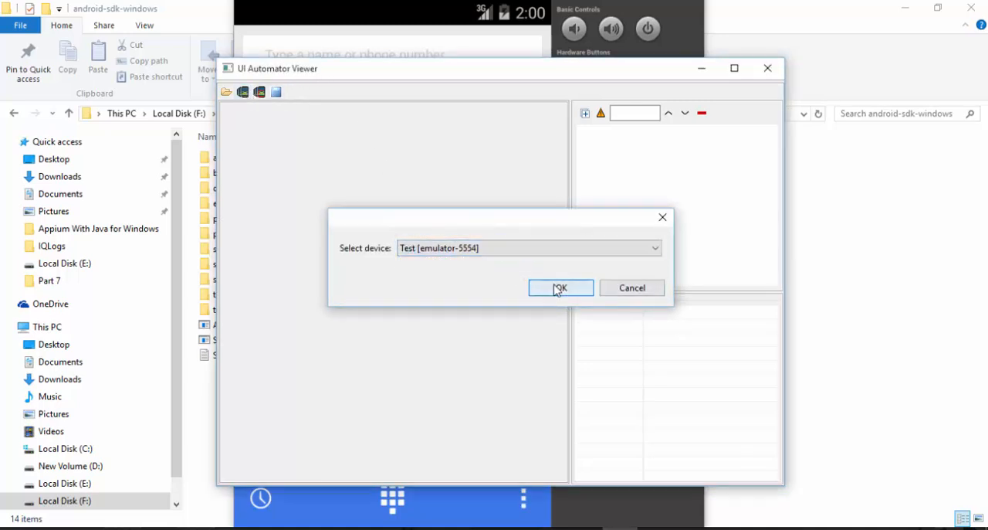
pyautogui.click(560, 287)
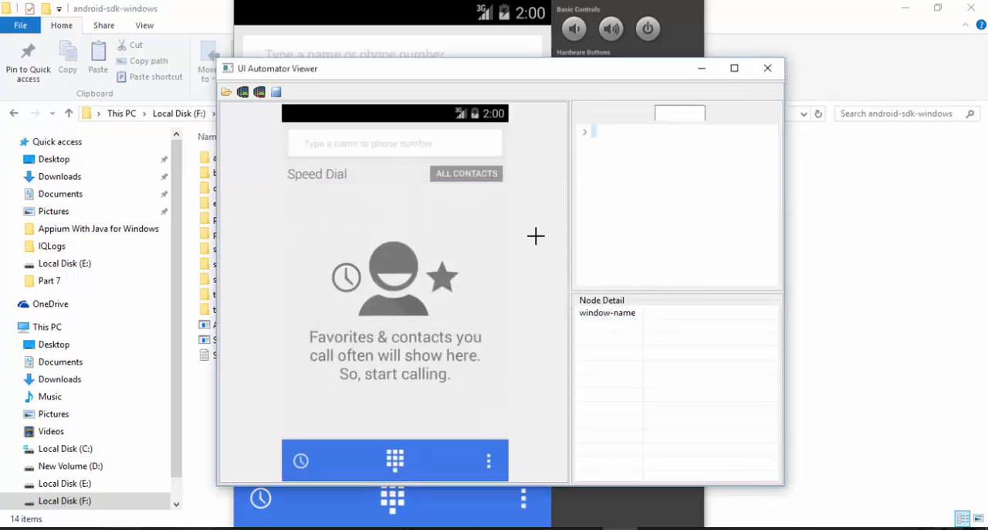
pyautogui.click(300, 459)
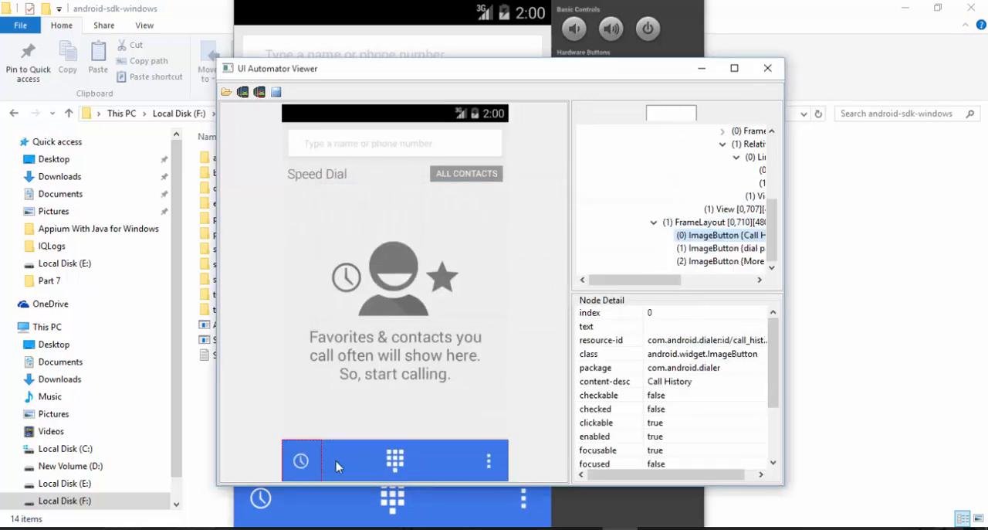
pyautogui.click(394, 460)
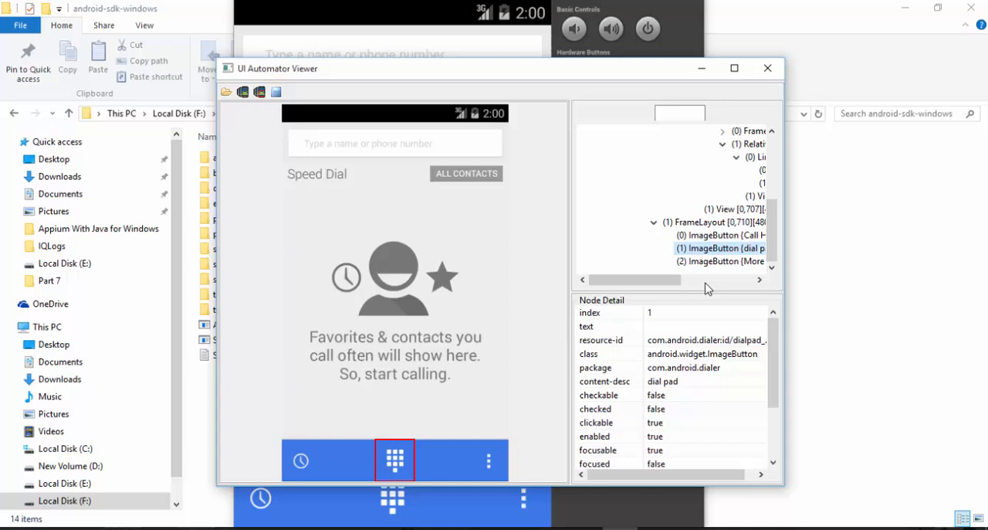
pyautogui.moveTo(753, 353)
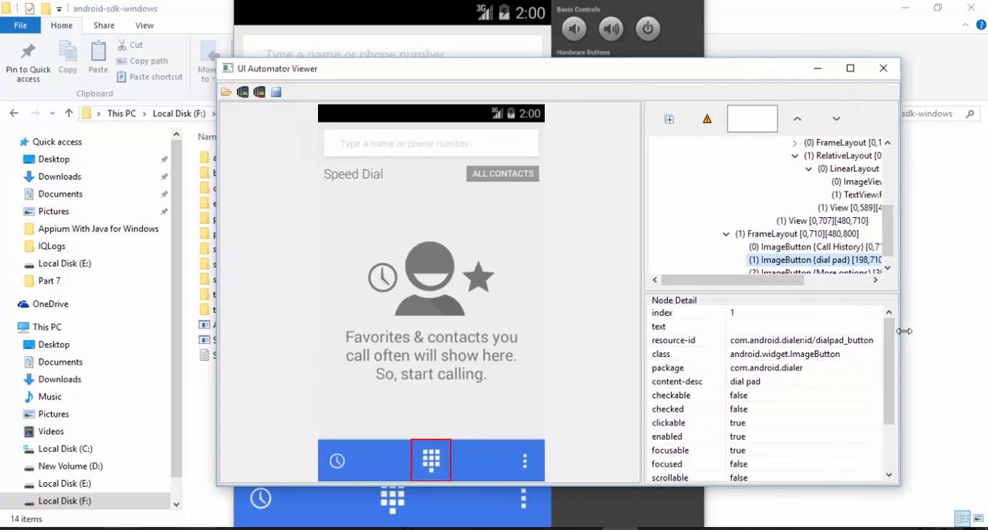
pyautogui.doubleClick(802, 340)
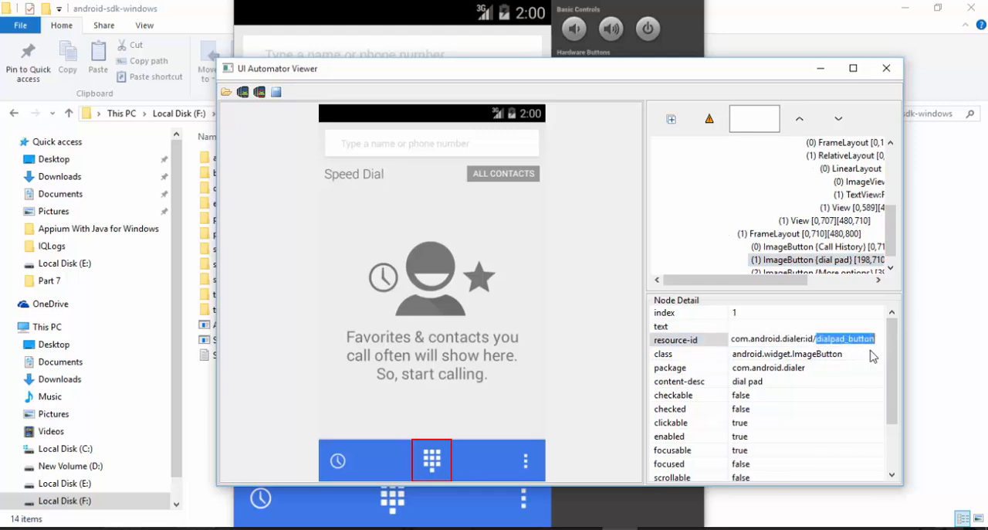
pyautogui.moveTo(428, 397)
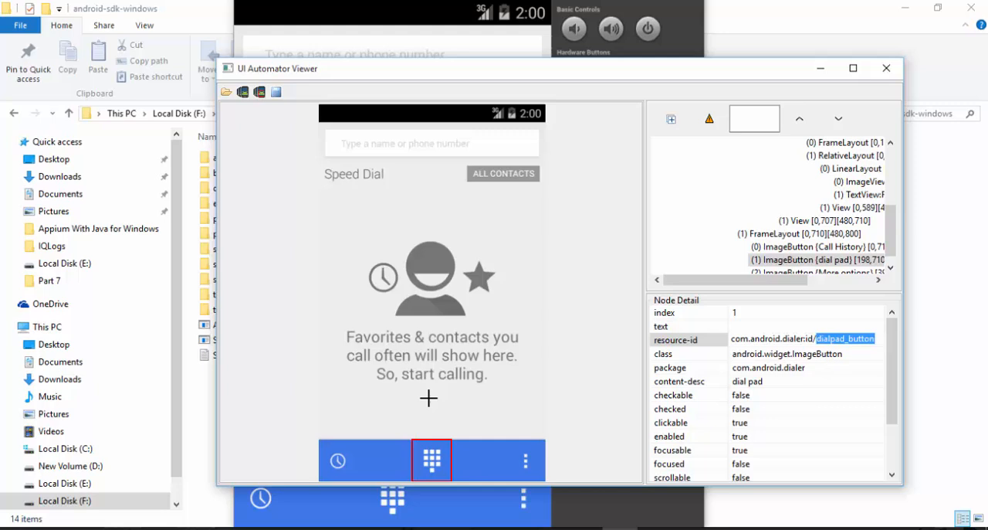
pyautogui.moveTo(442, 422)
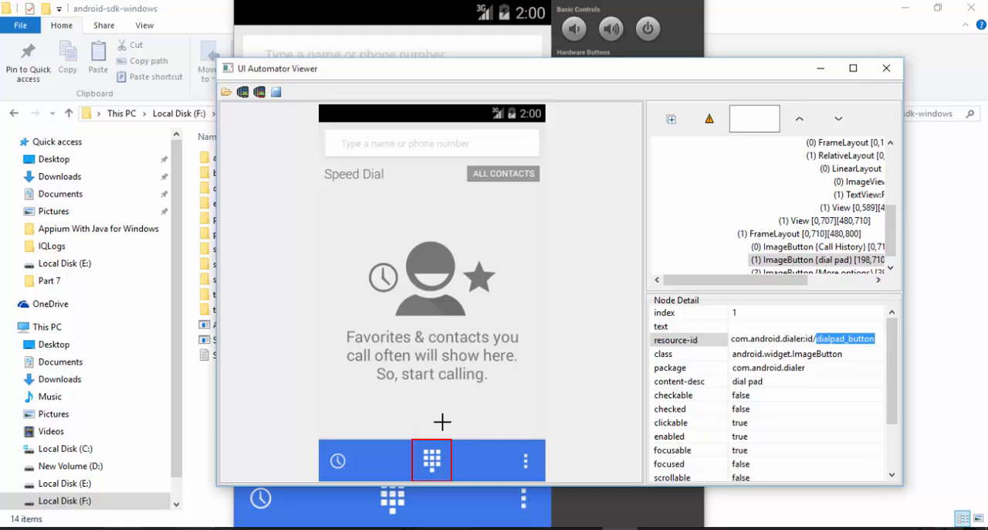
pyautogui.moveTo(417, 434)
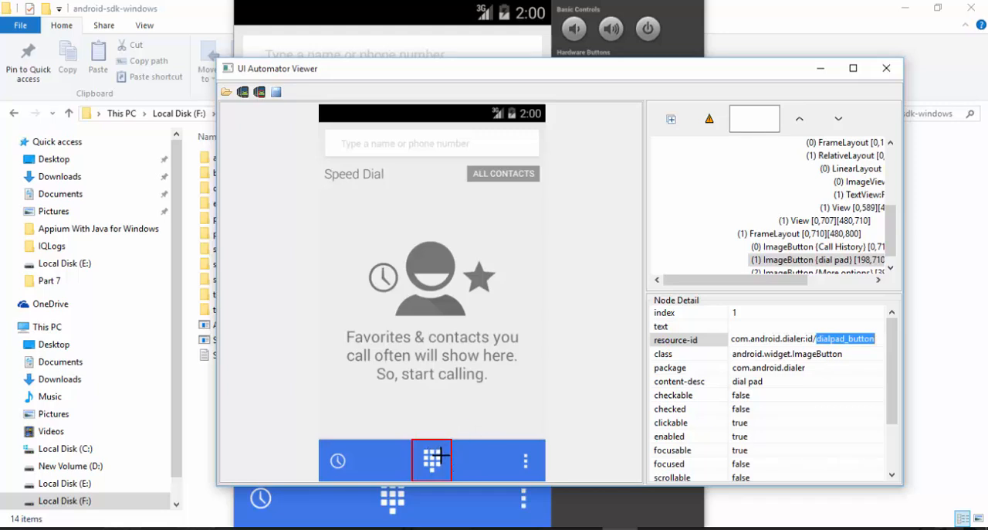
pyautogui.moveTo(474, 433)
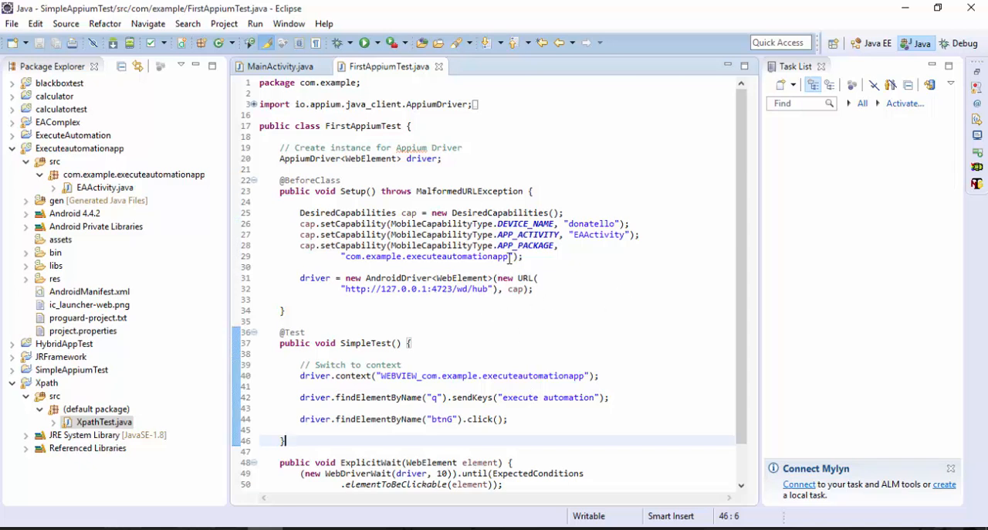
pyautogui.doubleClick(598, 234)
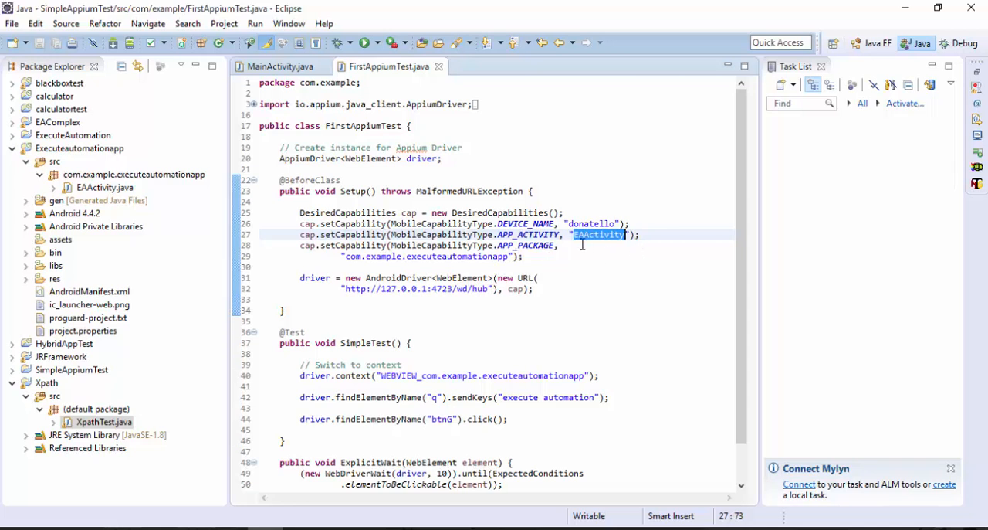
pyautogui.moveTo(598, 235)
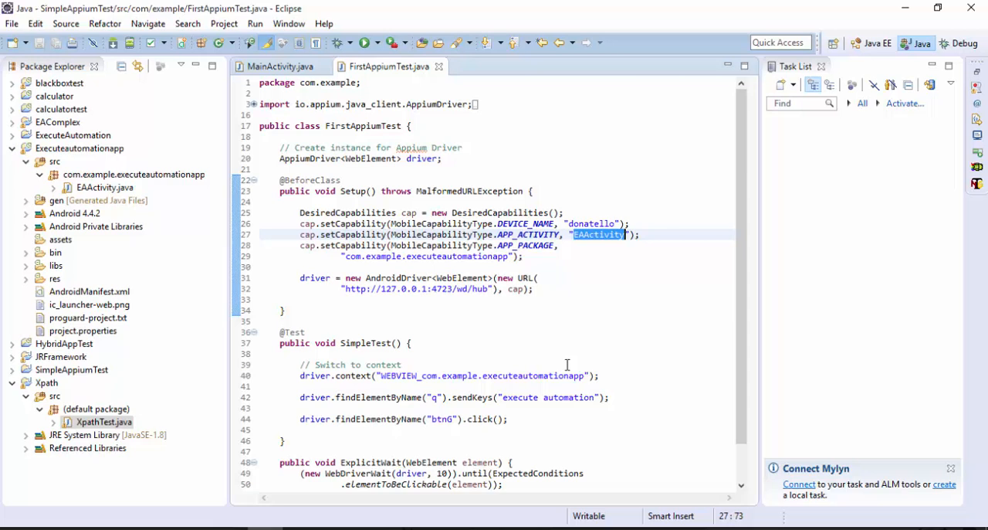
pyautogui.moveTo(535, 341)
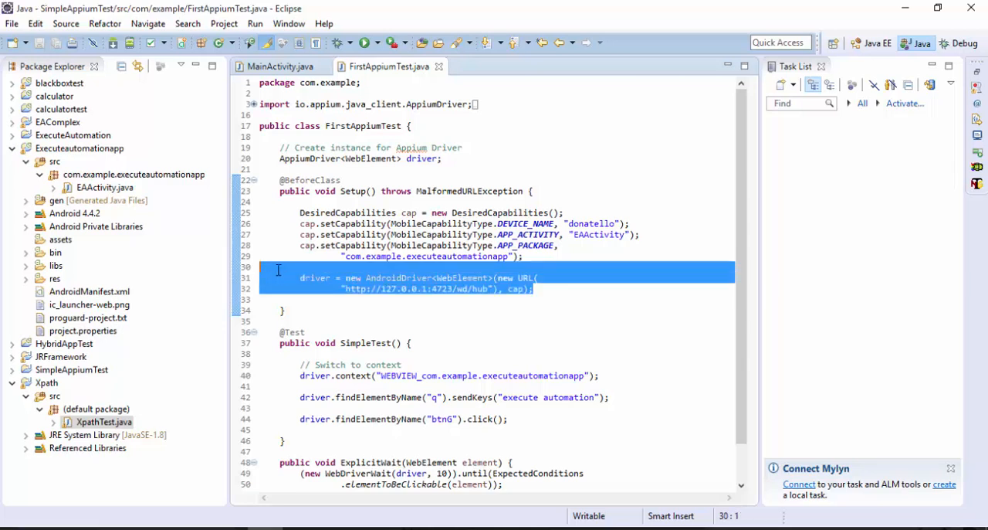
pyautogui.click(535, 288)
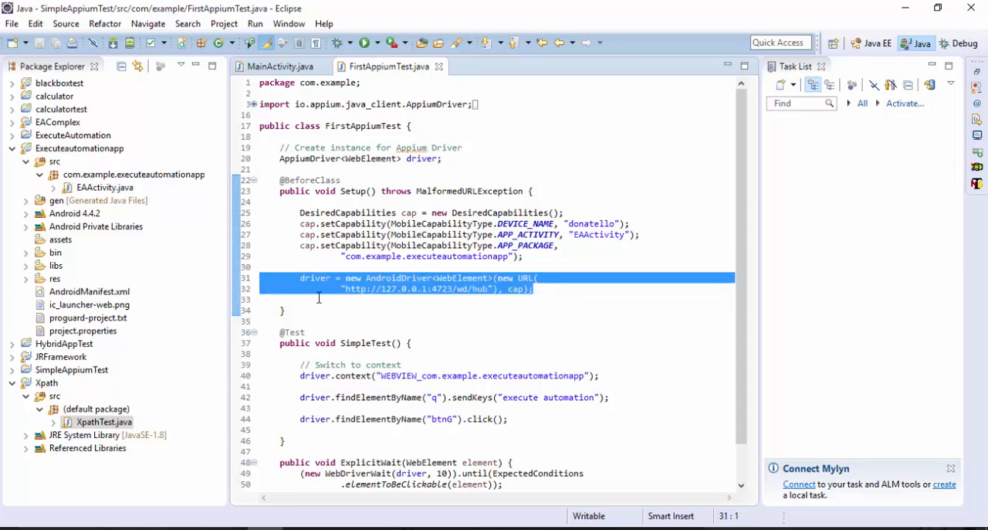
pyautogui.moveTo(342, 301)
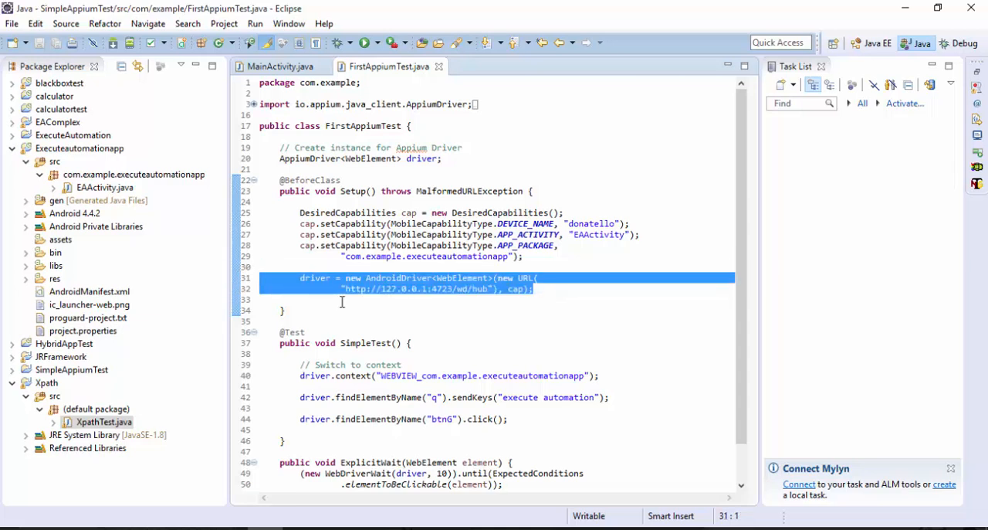
pyautogui.click(535, 288)
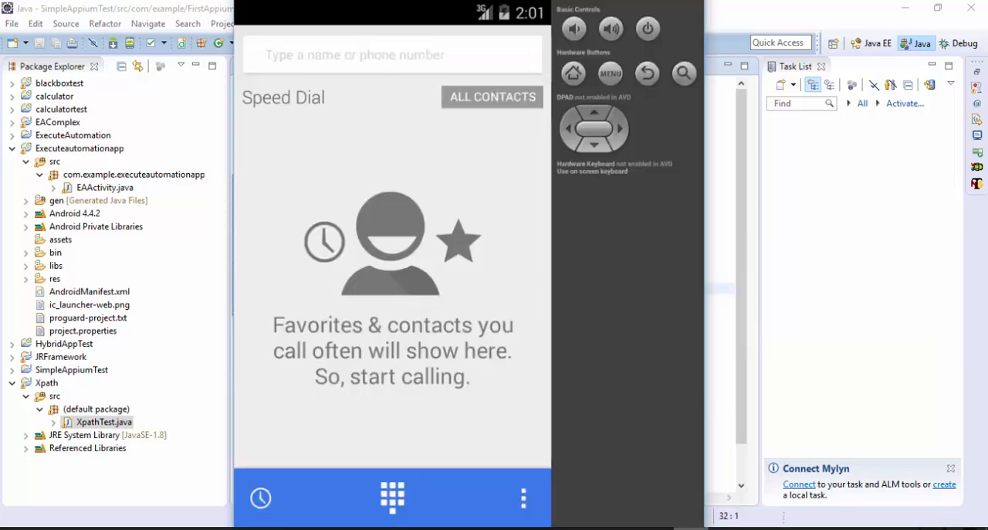
pyautogui.moveTo(467, 225)
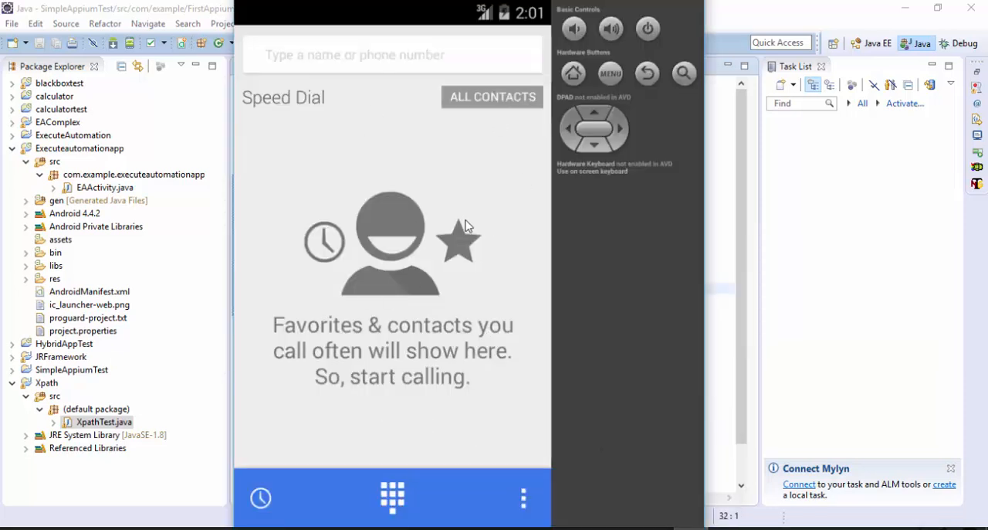
pyautogui.moveTo(320, 496)
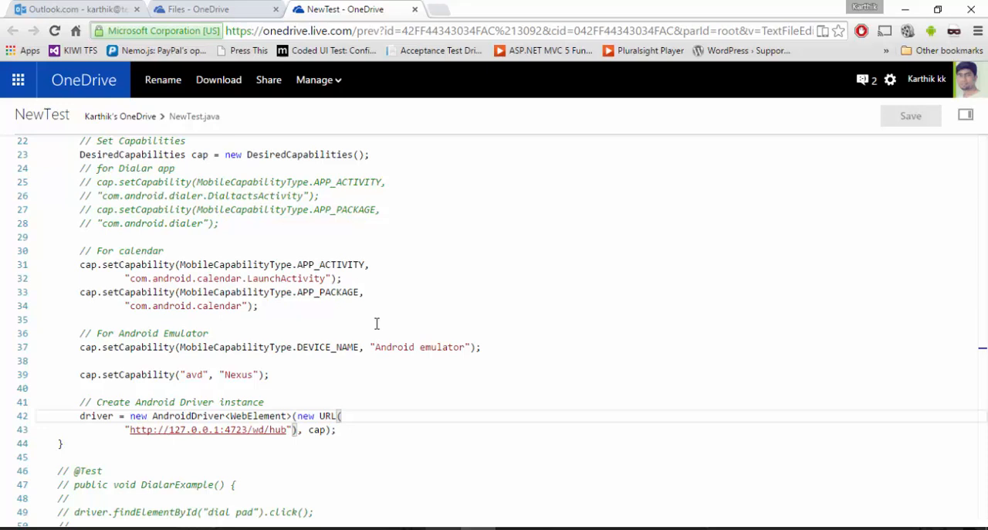
pyautogui.scroll(3)
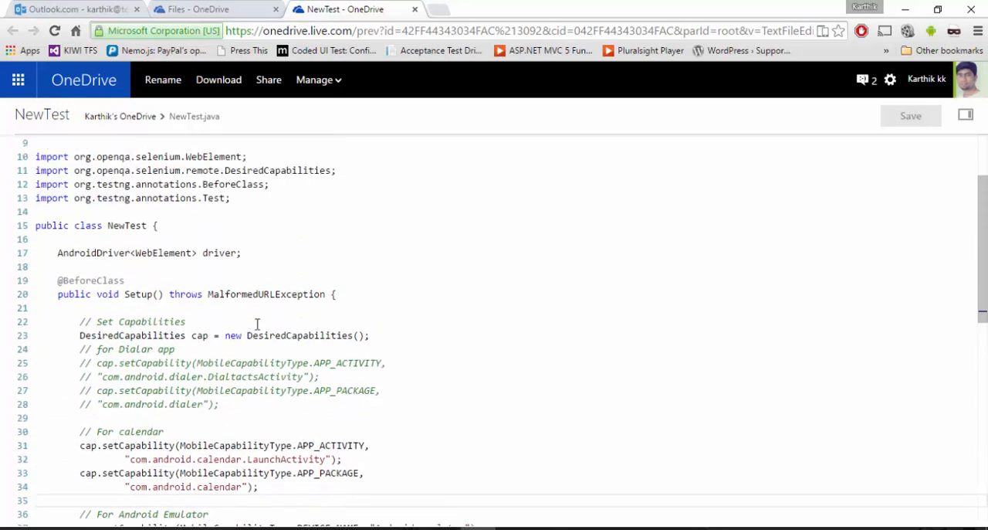
pyautogui.scroll(3)
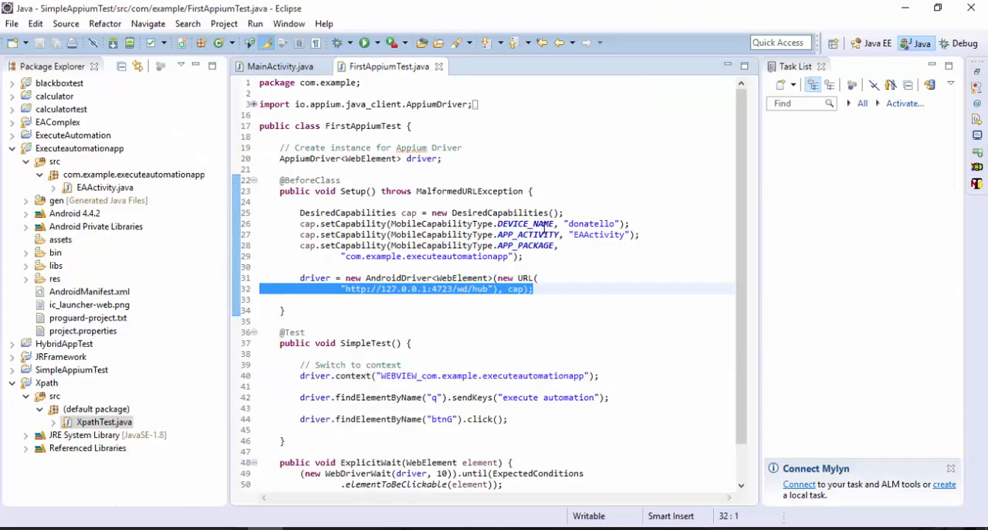
pyautogui.doubleClick(599, 234)
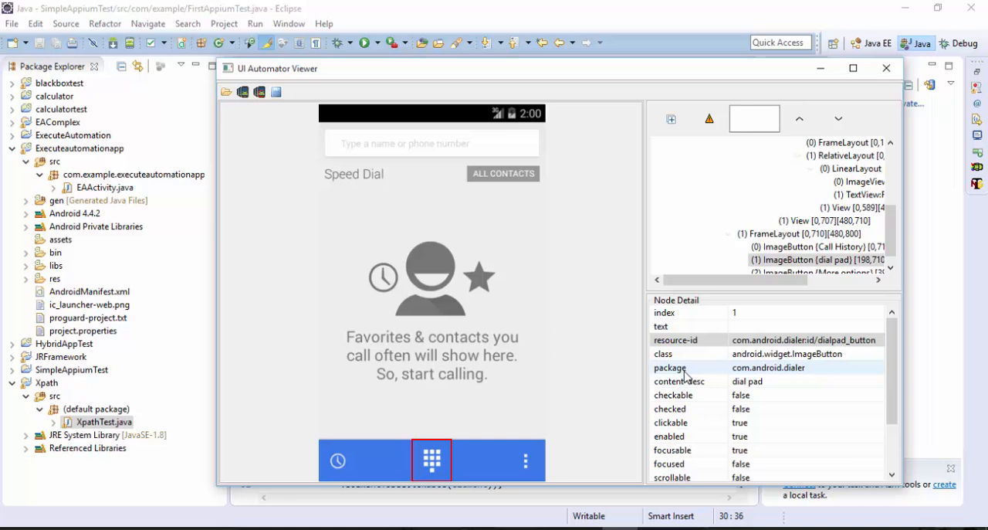
pyautogui.moveTo(798, 379)
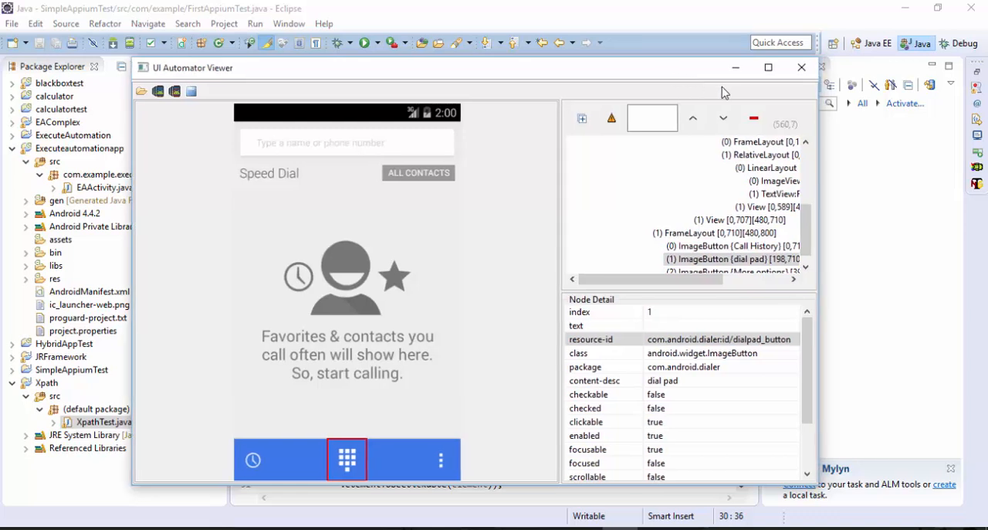
pyautogui.moveTo(757, 378)
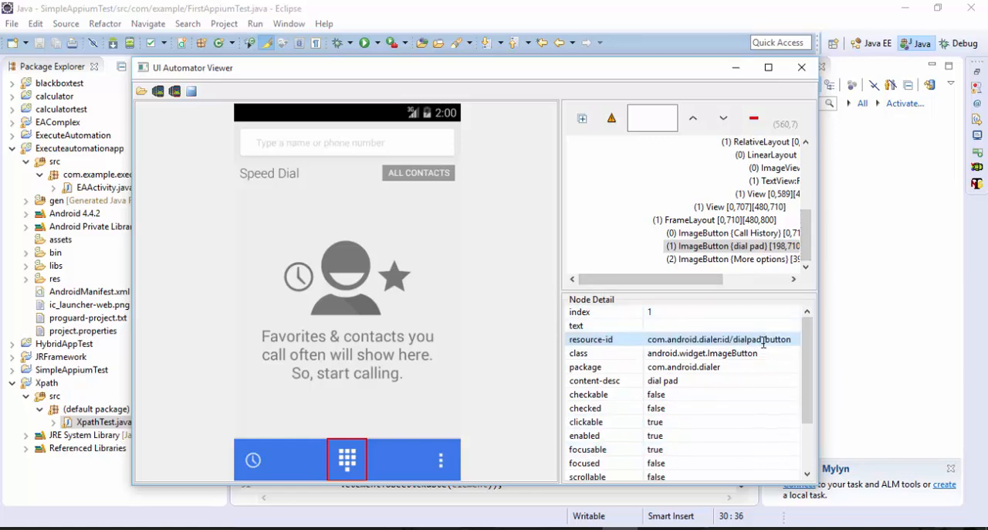
# Highlight the full resource-id com.android.dialer:id/dialpad_button in Node Detail
pyautogui.doubleClick(757, 338)
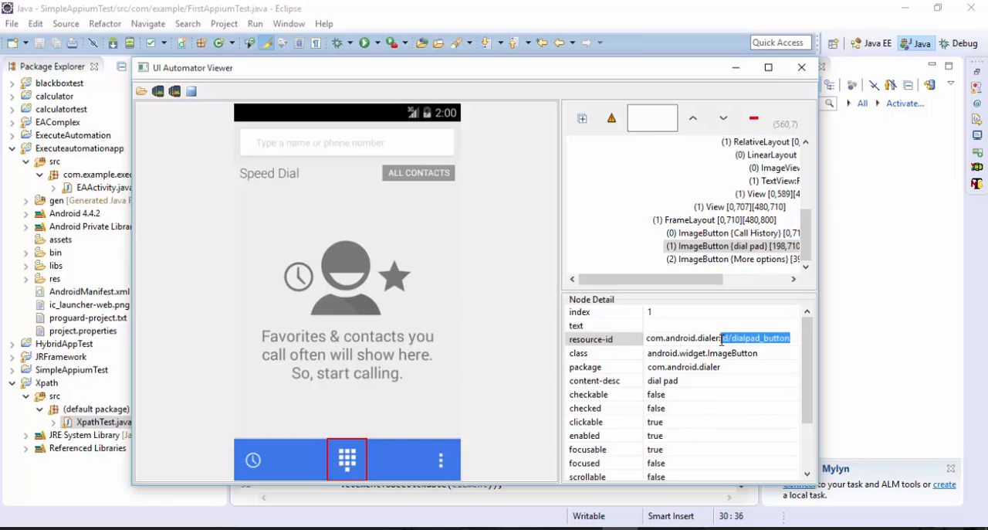
pyautogui.click(793, 338)
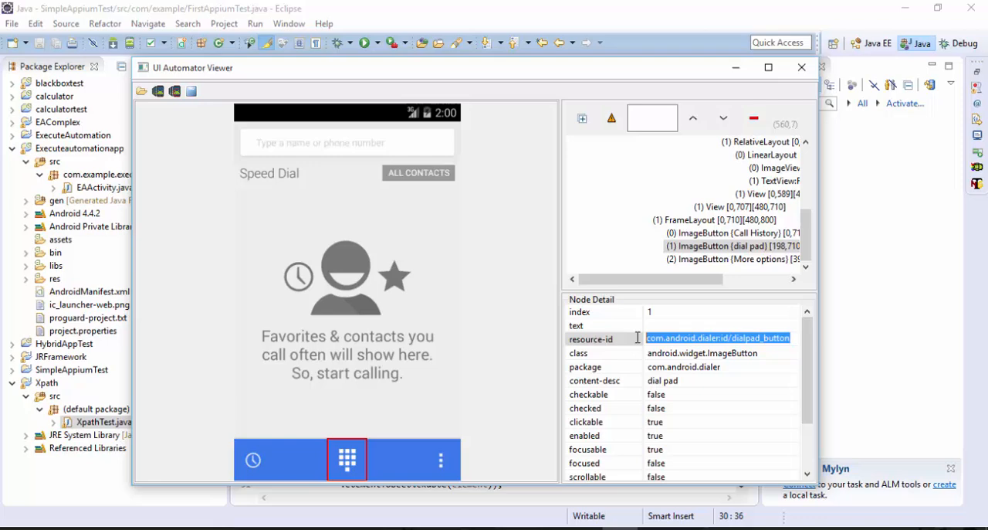
pyautogui.moveTo(722, 39)
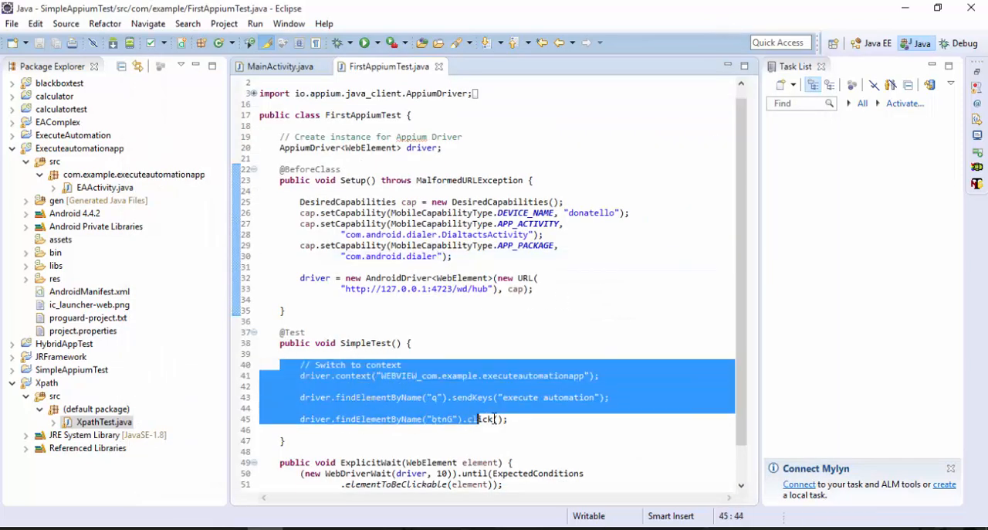
# Replace SimpleTest's body with driver.findElementById("com.android.dialer:id/dialpad_button").click() plus a //Dial comment
pyautogui.press('Delete')
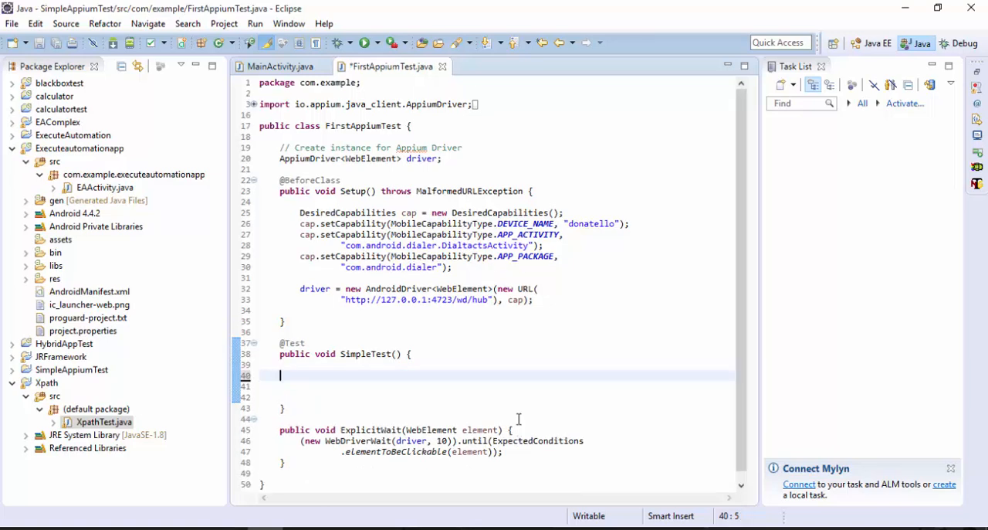
pyautogui.write('driver/.')
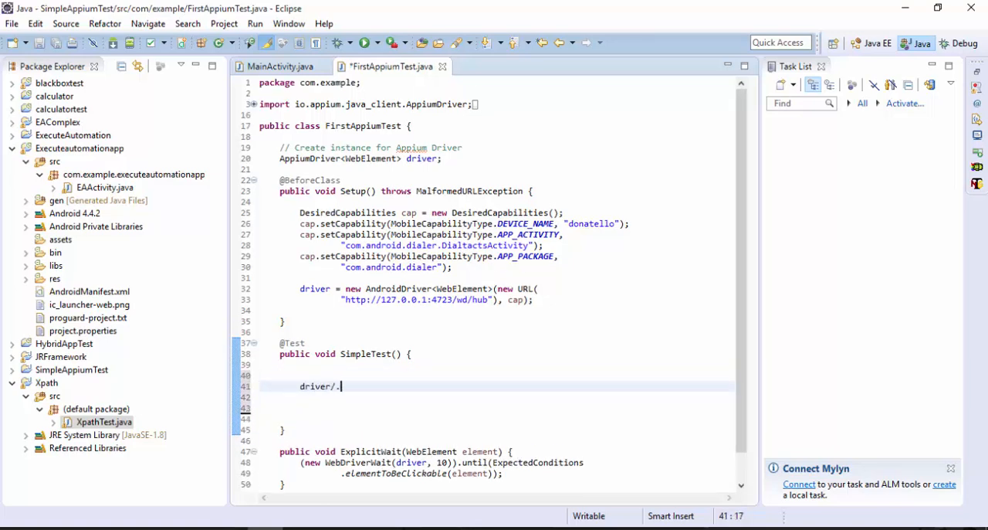
pyautogui.write('foi')
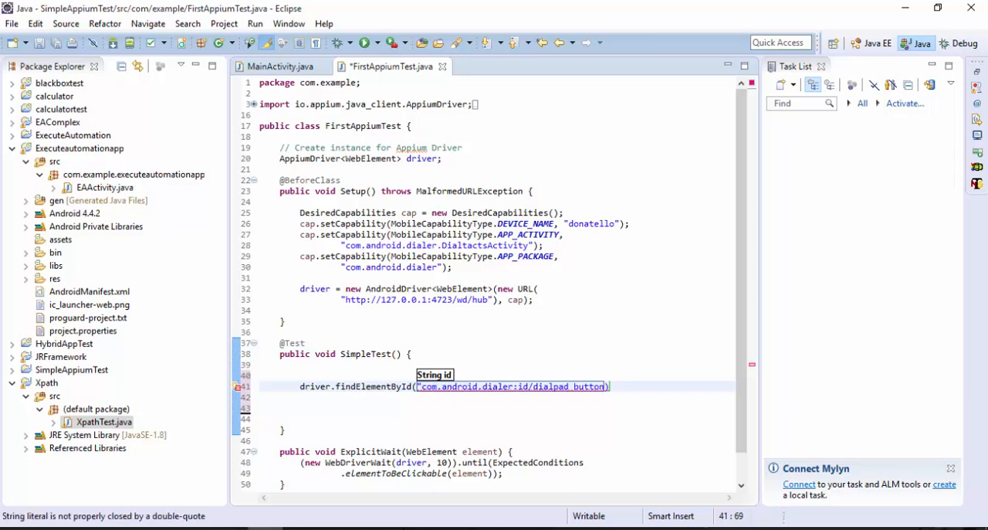
pyautogui.write(').click();')
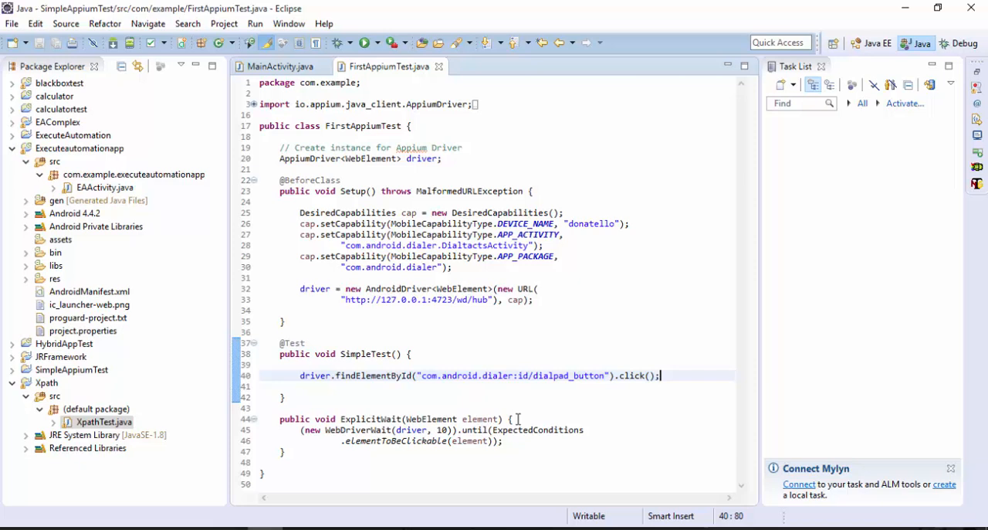
pyautogui.click(493, 365)
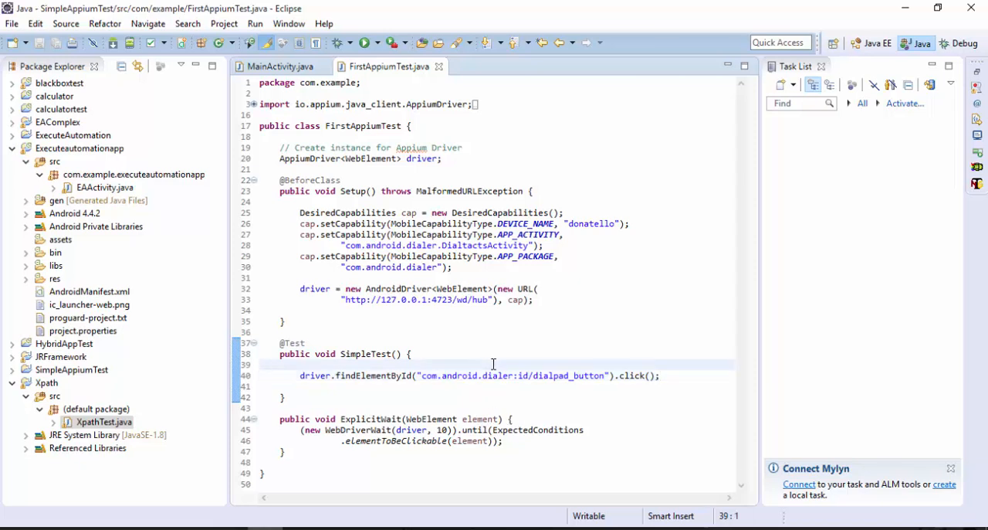
pyautogui.write('//Diala')
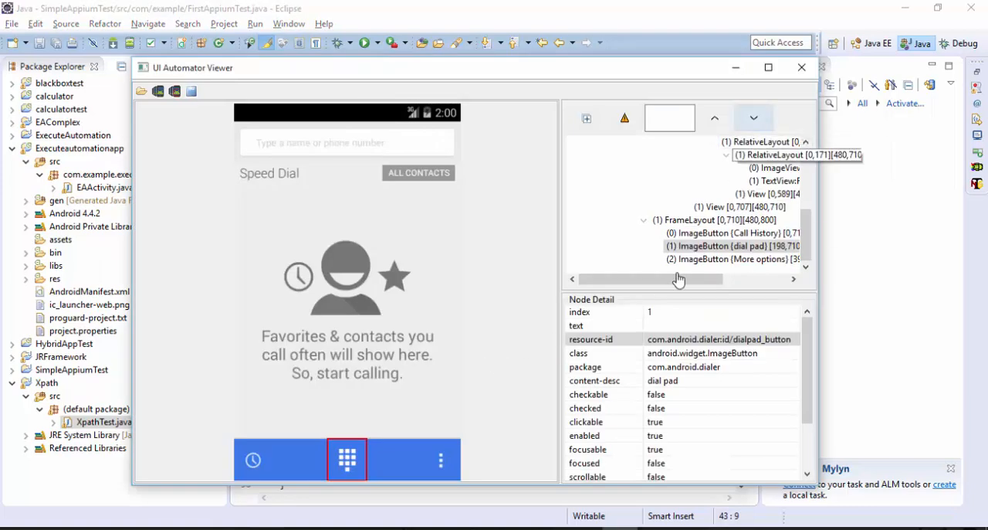
# Open the emulator dialer's number keypad and take a new device screenshot of it
pyautogui.click(726, 154)
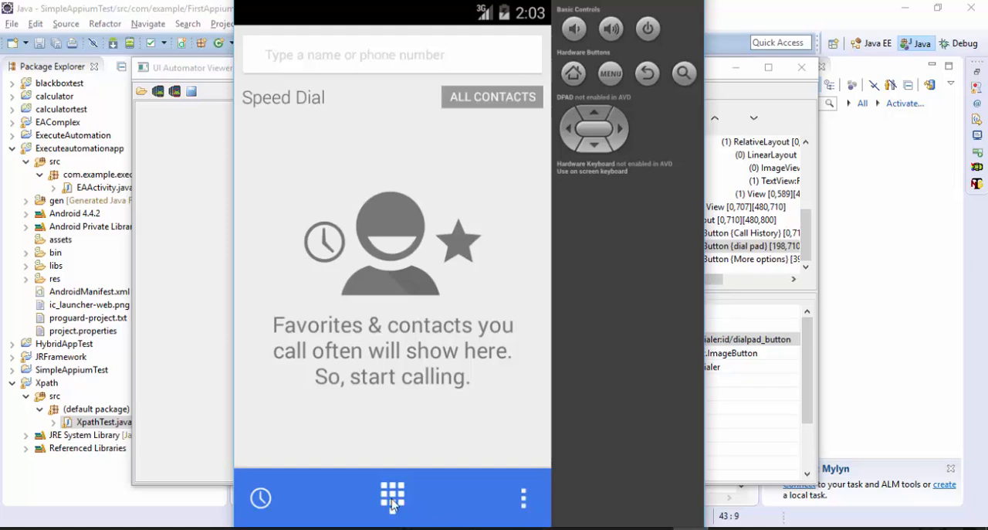
pyautogui.click(392, 497)
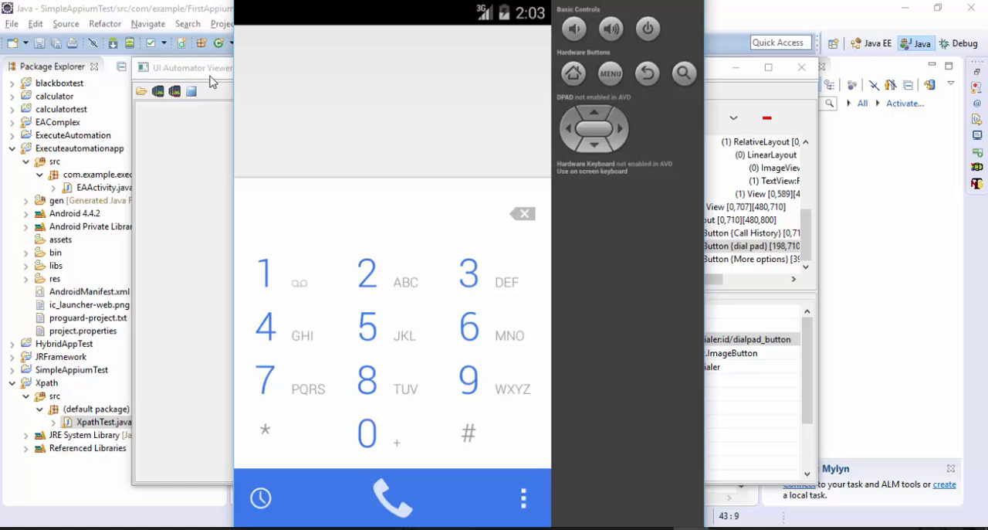
pyautogui.click(158, 91)
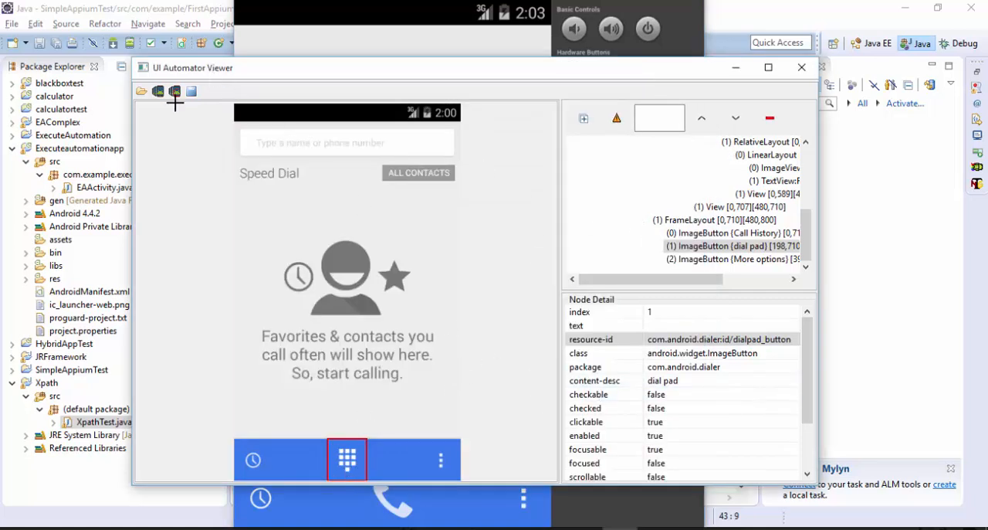
pyautogui.click(174, 91)
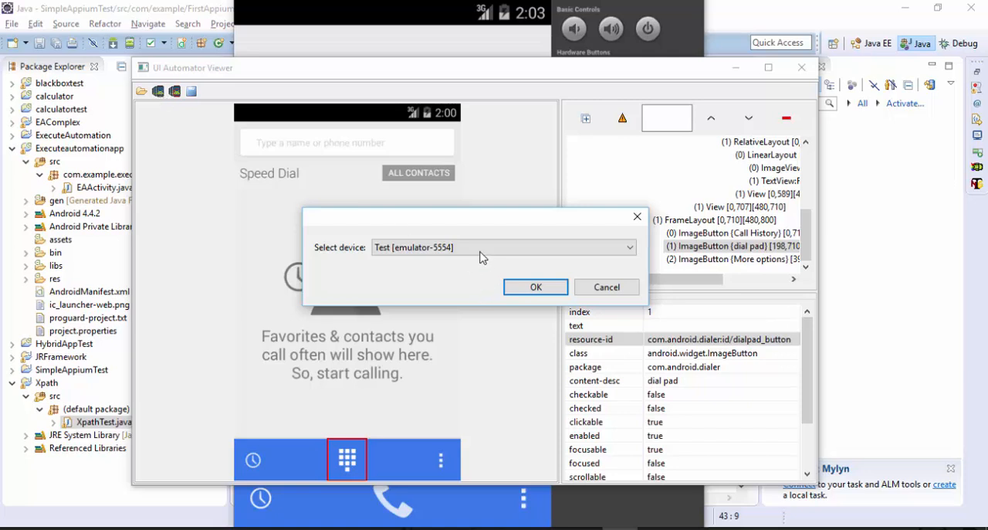
pyautogui.click(535, 286)
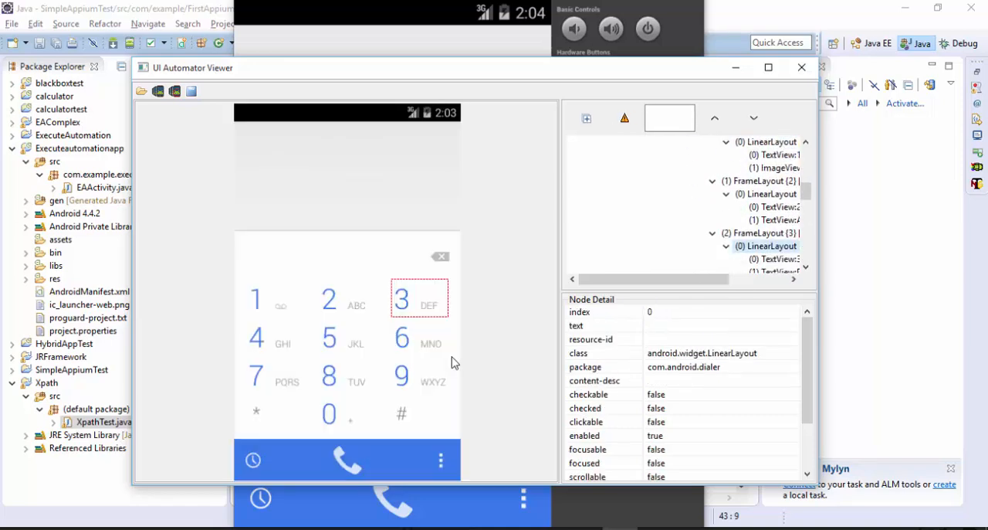
# Inspect the 0, +, #, 8 and 2 key nodes until finding resource-id com.android.dialer:id/zero
pyautogui.click(328, 413)
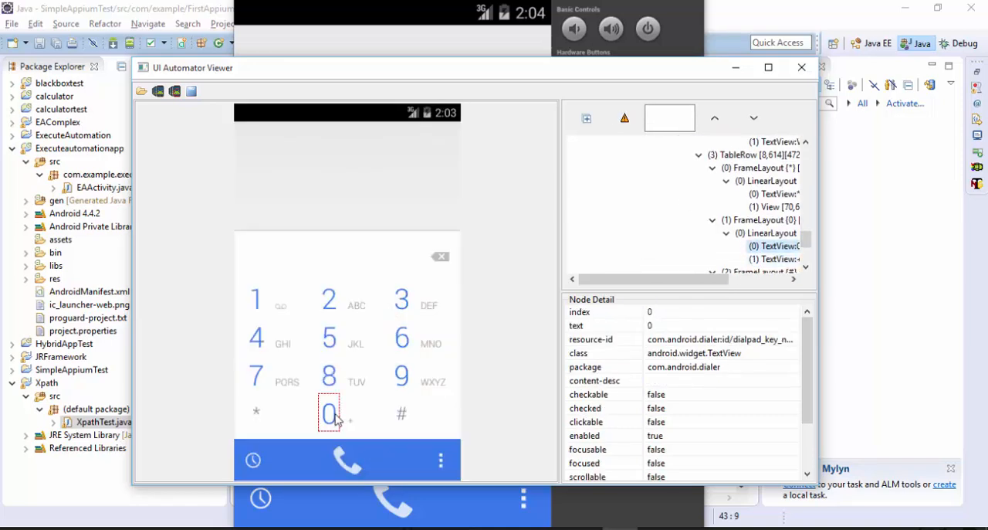
pyautogui.click(350, 416)
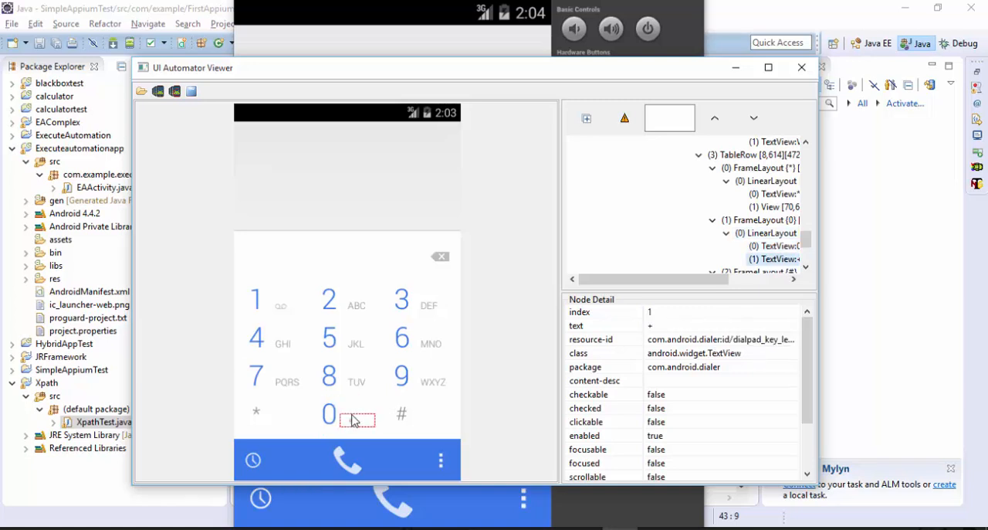
pyautogui.click(346, 413)
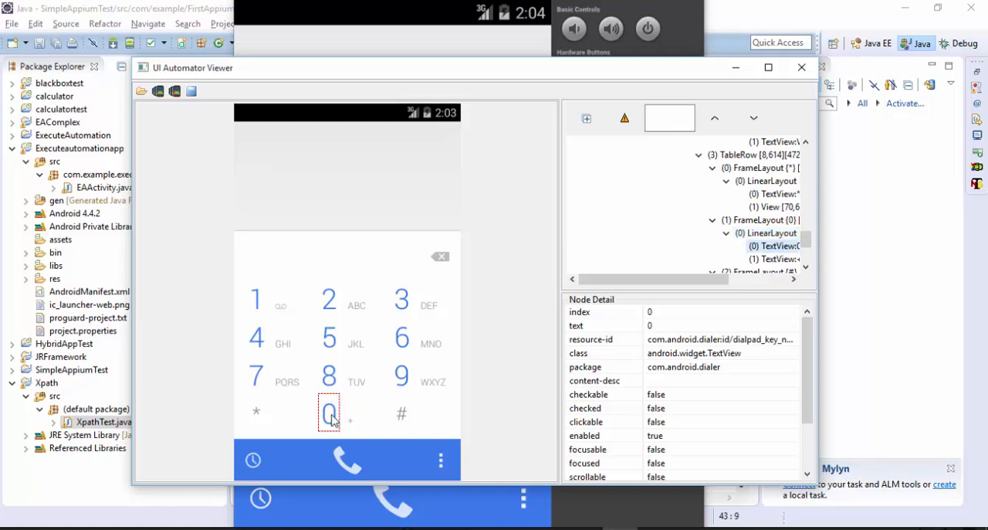
pyautogui.click(436, 412)
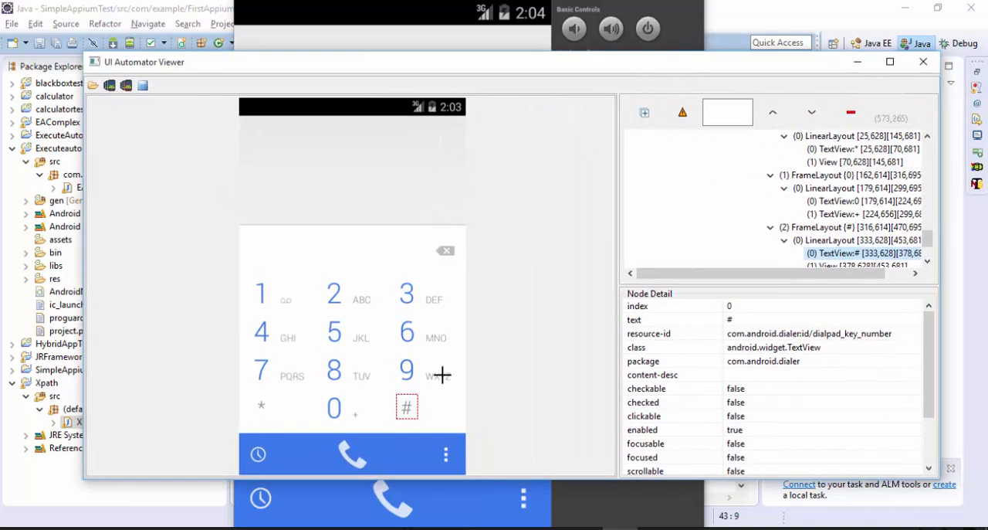
pyautogui.click(334, 408)
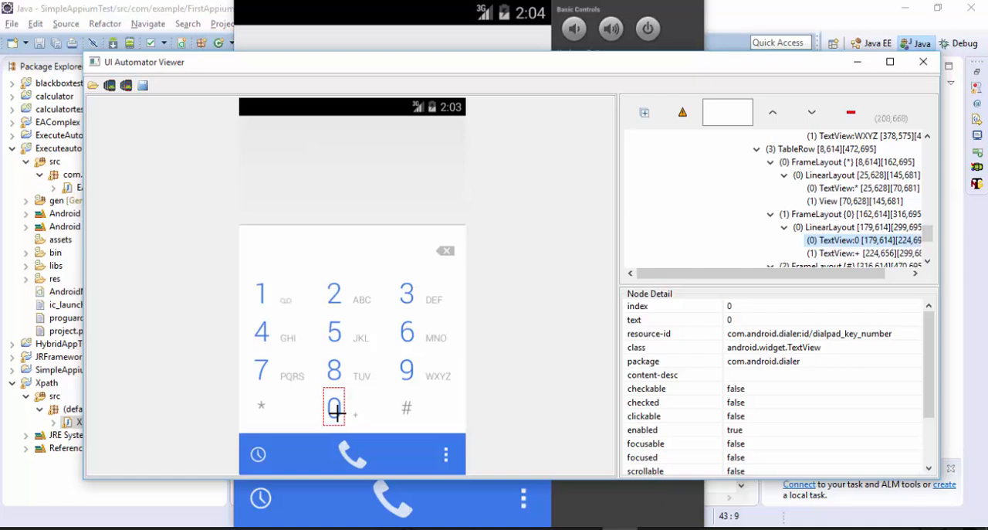
pyautogui.click(334, 369)
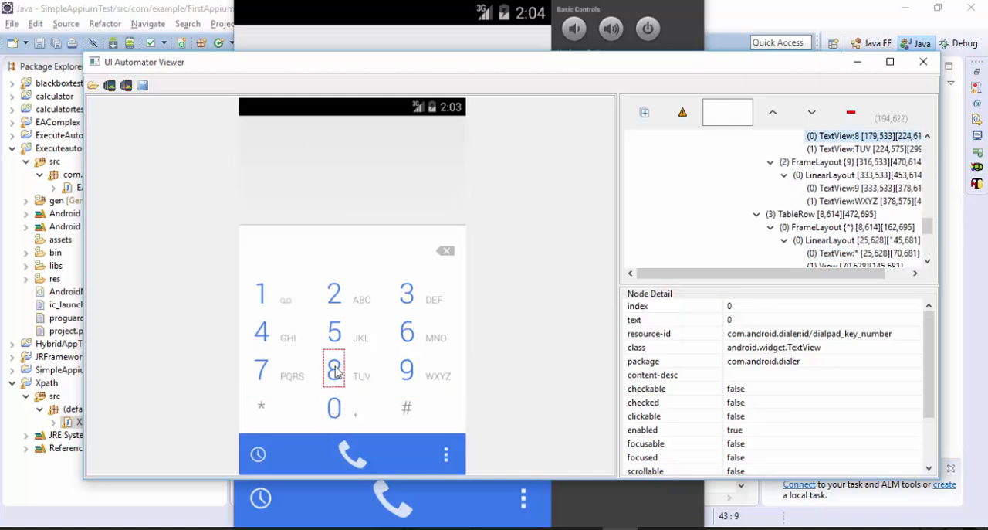
pyautogui.click(333, 408)
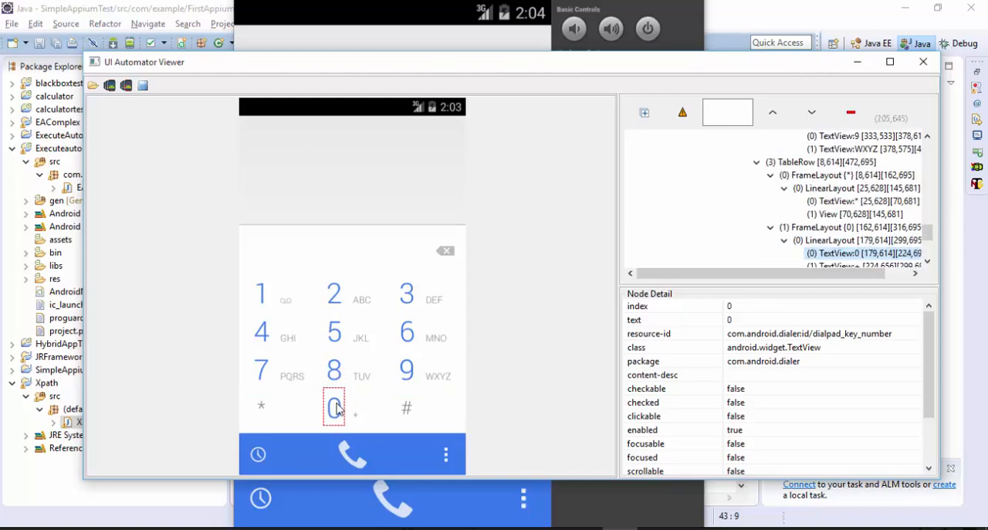
pyautogui.click(363, 412)
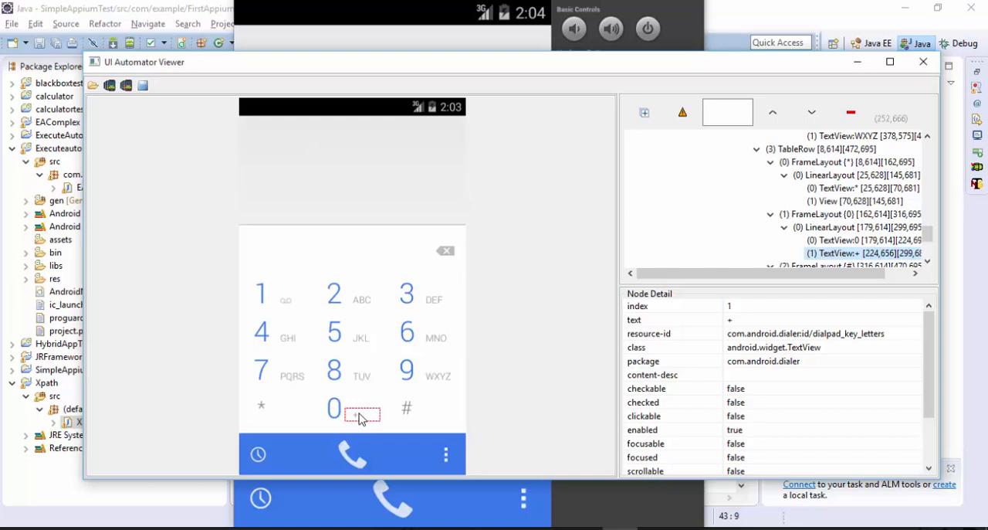
pyautogui.moveTo(368, 397)
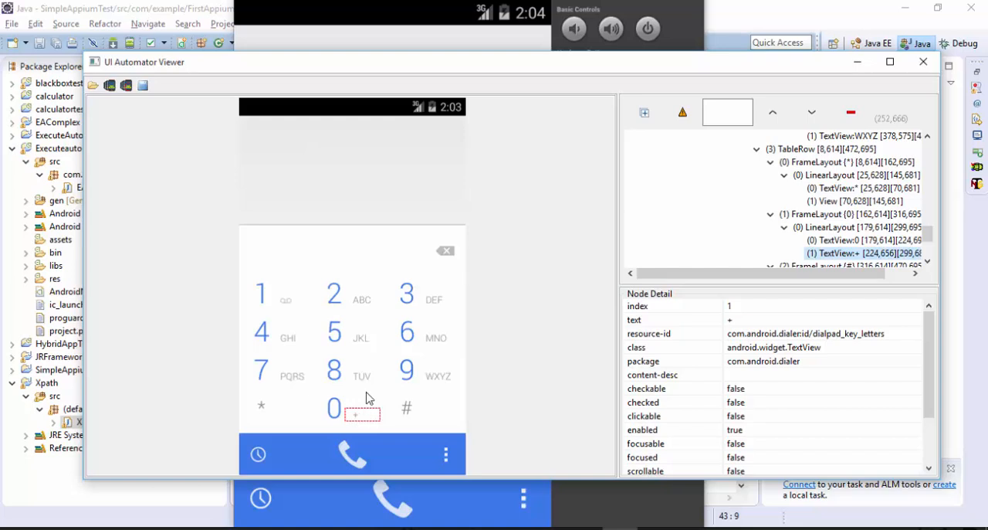
pyautogui.click(352, 294)
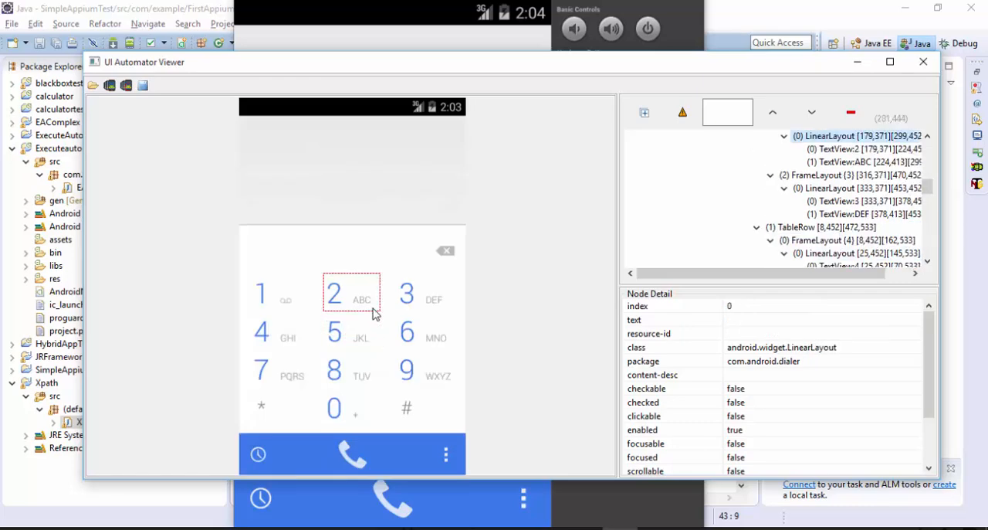
pyautogui.click(334, 369)
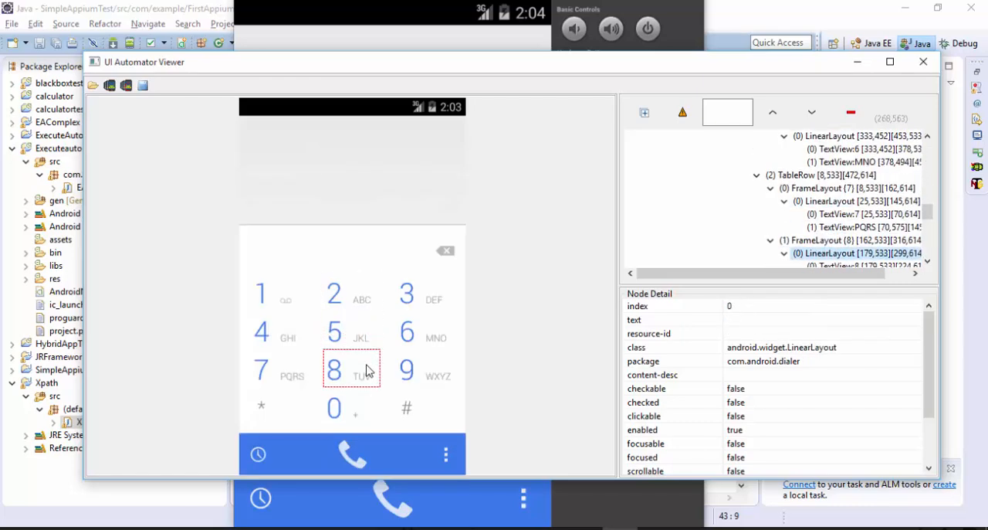
pyautogui.click(334, 408)
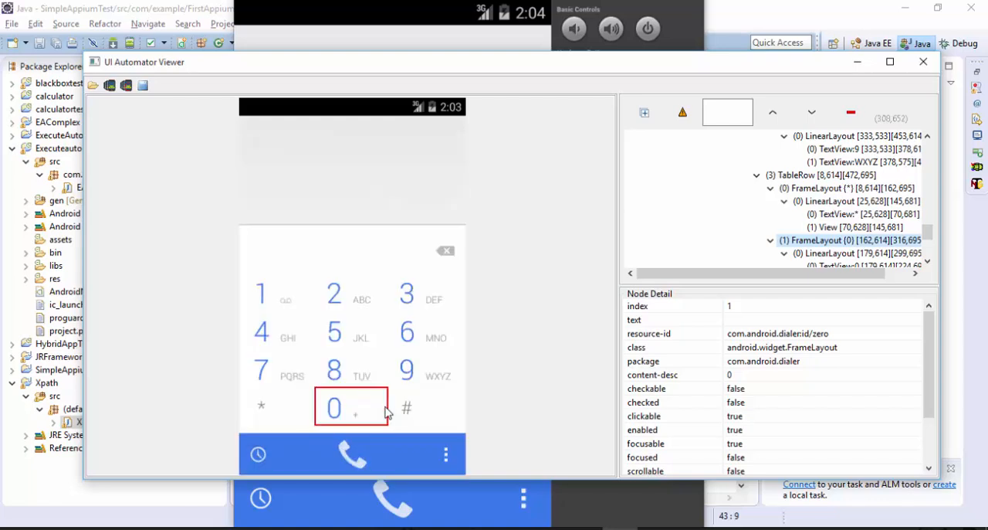
pyautogui.moveTo(769, 376)
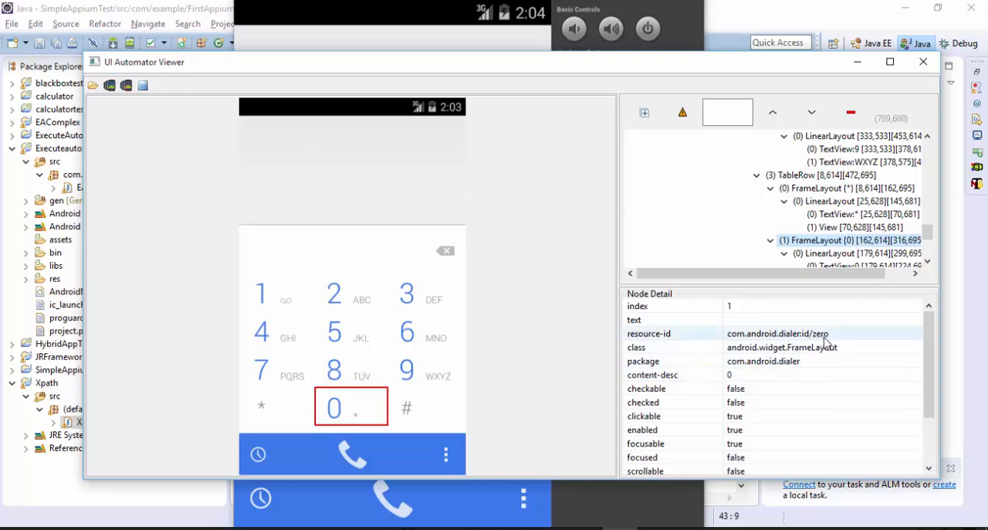
pyautogui.moveTo(686, 381)
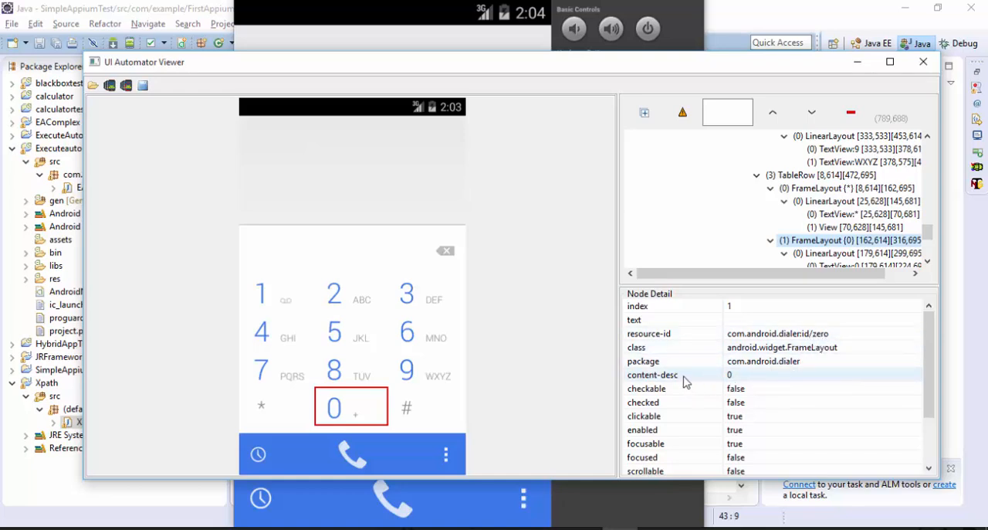
pyautogui.moveTo(717, 385)
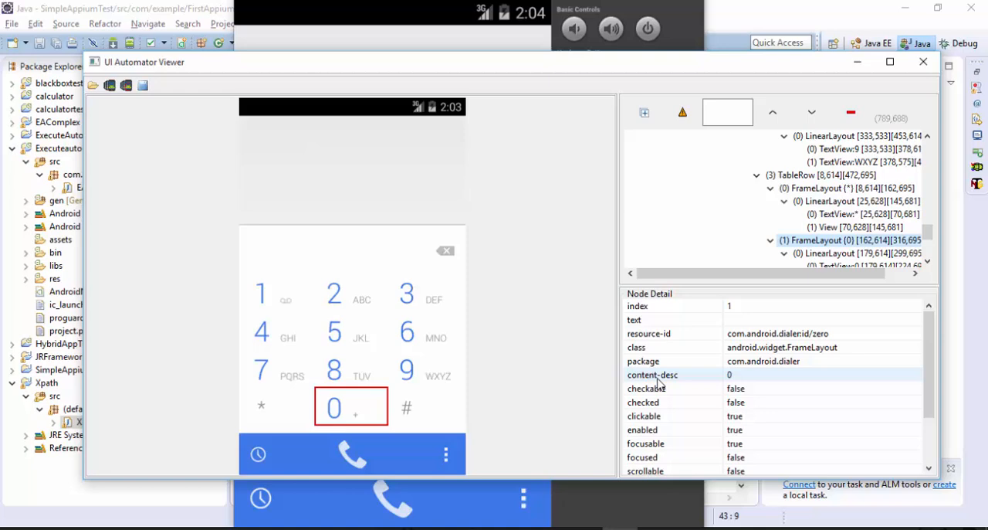
pyautogui.moveTo(677, 384)
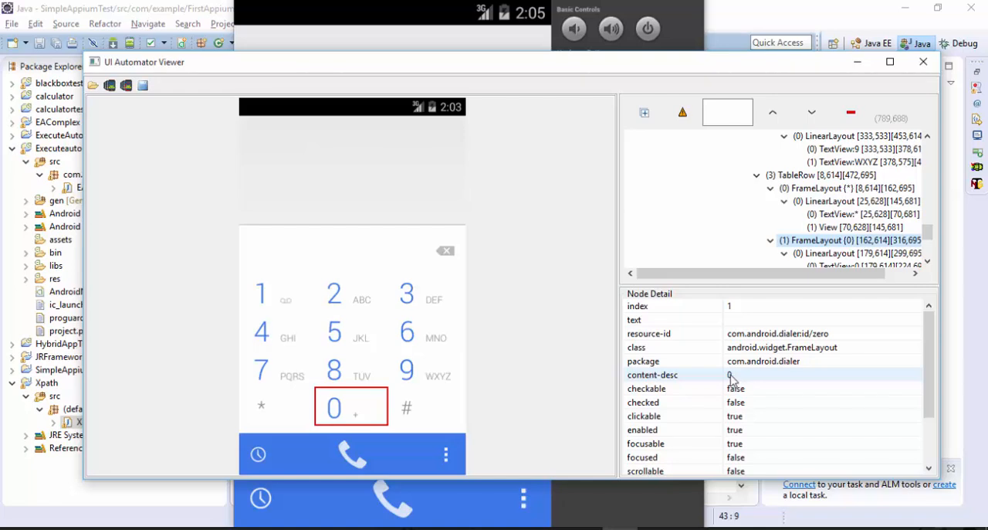
pyautogui.doubleClick(776, 333)
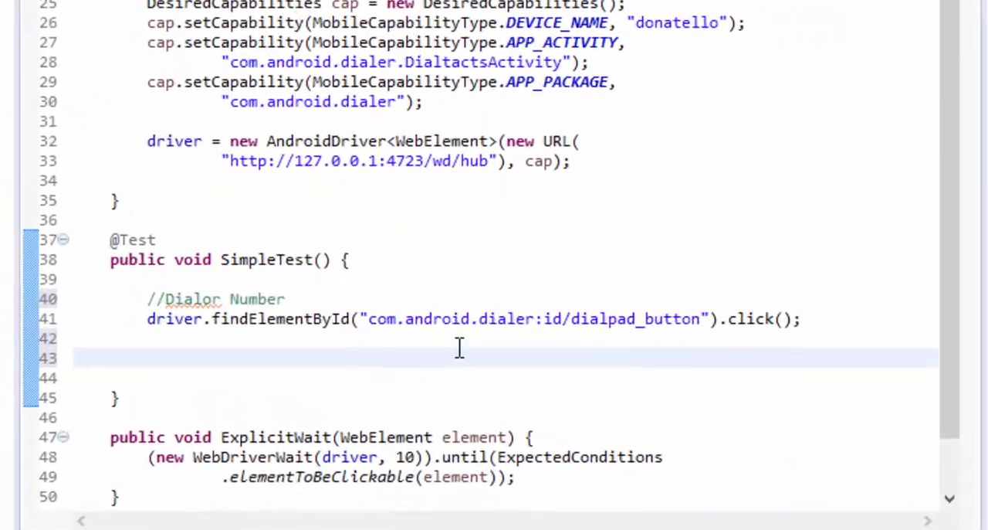
# Add WebElement zero = driver.findElementById("com.android.dialer:id/zero"); to SimpleTest
pyautogui.write('dr')
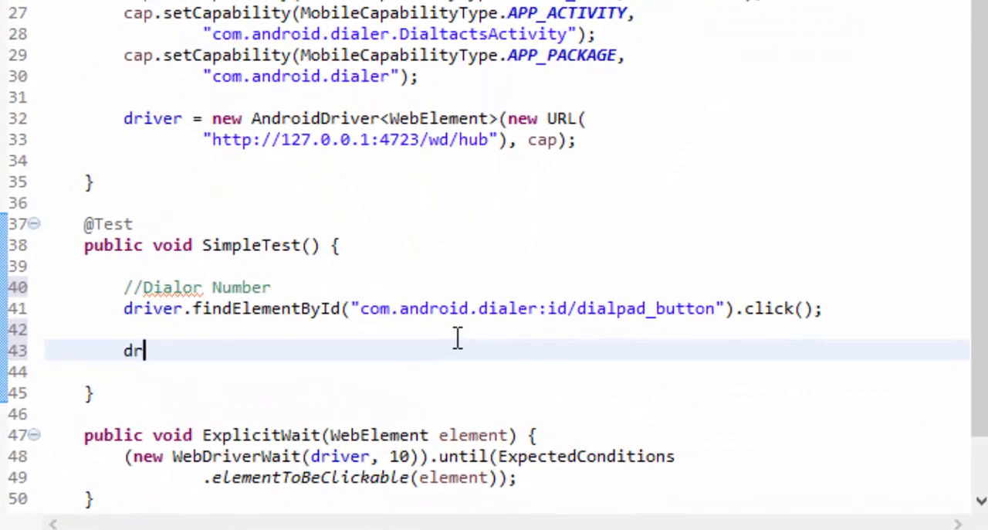
pyautogui.write('iver.findElementById(id')
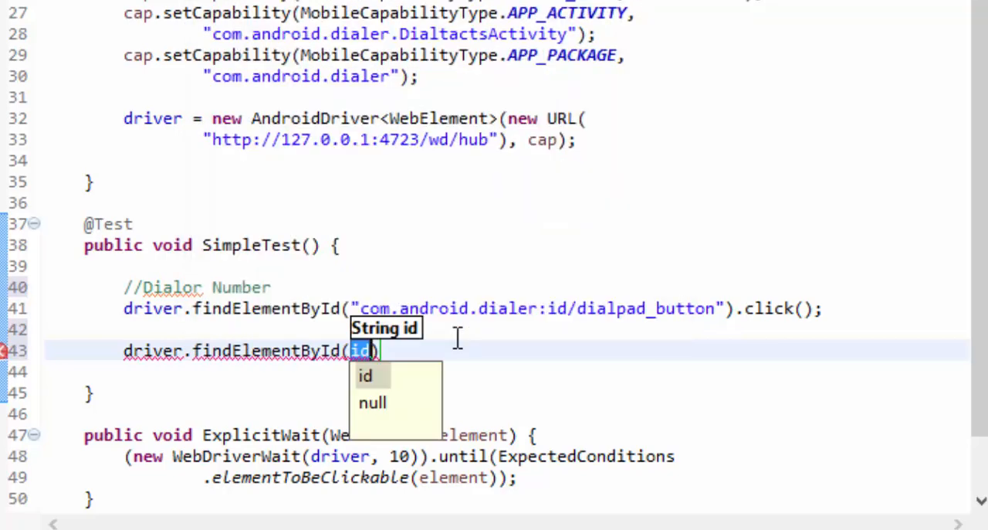
pyautogui.write('"com.android.dialer:id/zero"')
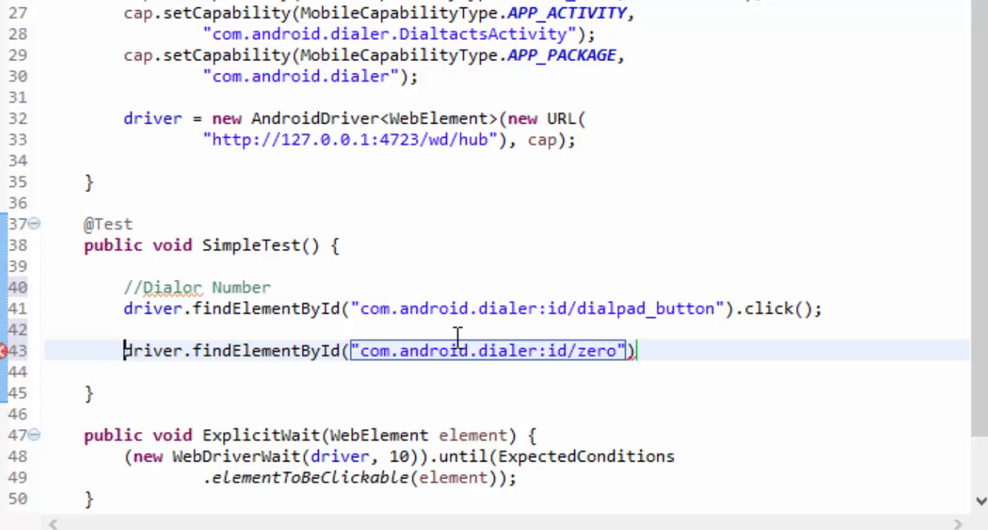
pyautogui.write('WebElement z')
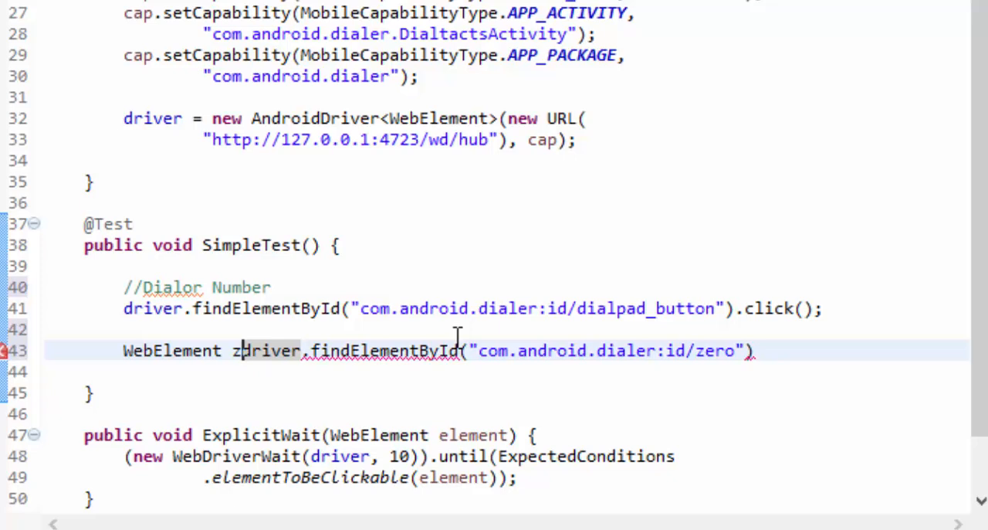
pyautogui.write('ero =')
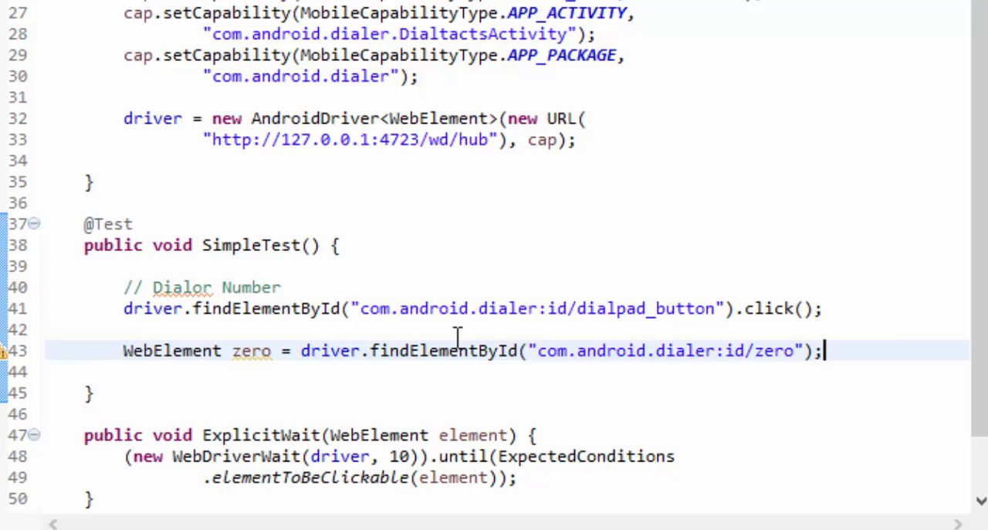
pyautogui.press('Return')
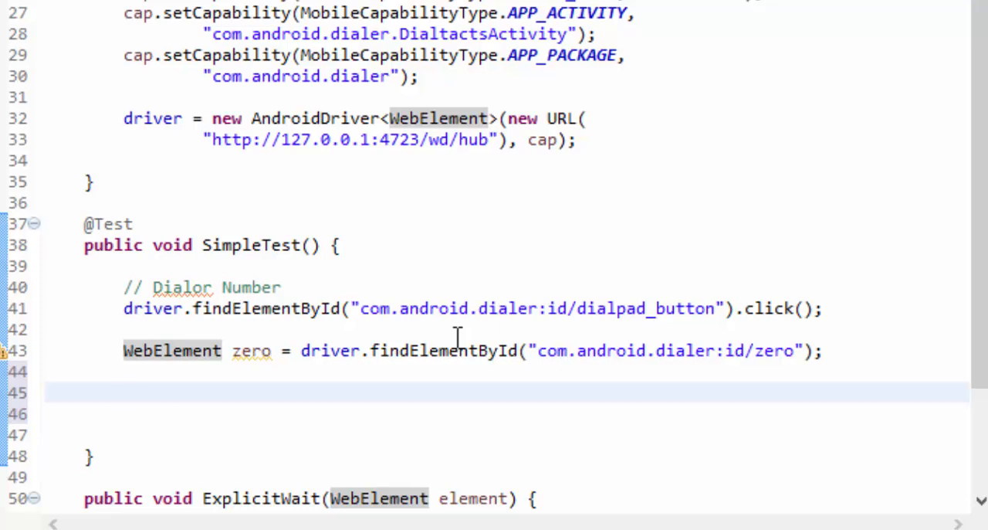
# Declare a TouchAction named action on a new line below the zero element
pyautogui.click(124, 392)
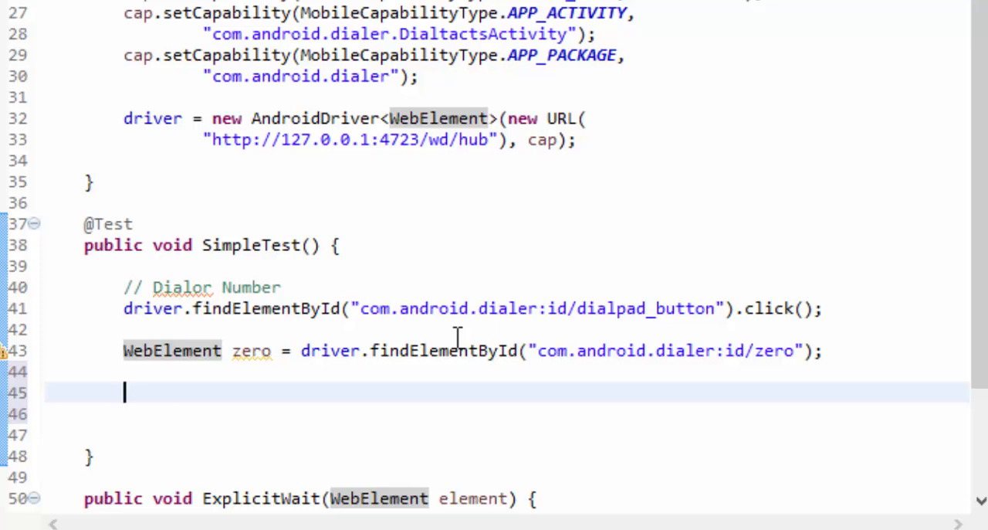
pyautogui.write('To')
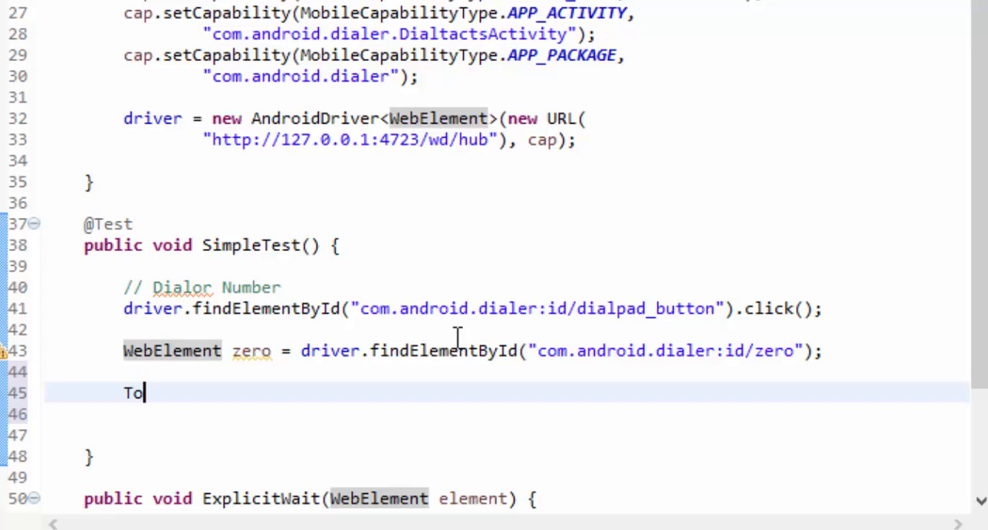
pyautogui.write('uchAction')
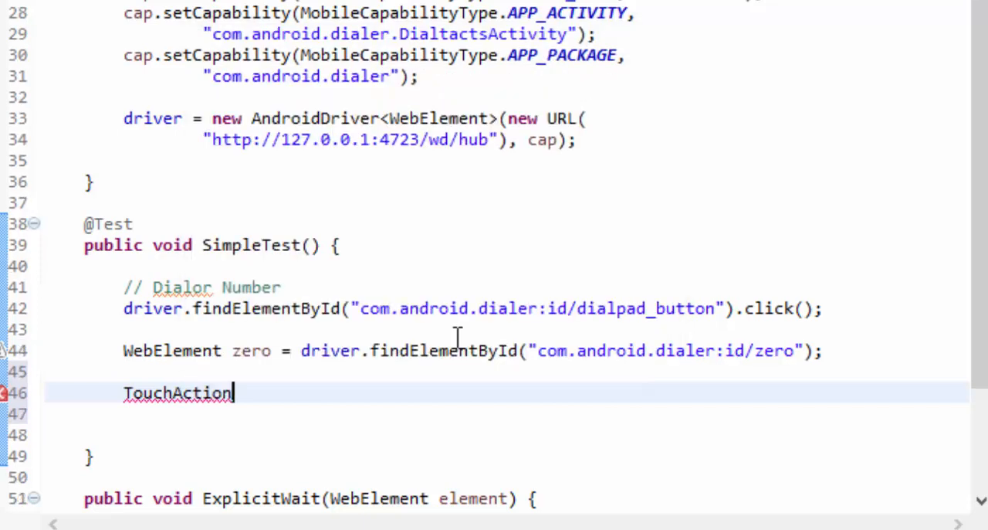
pyautogui.write('action')
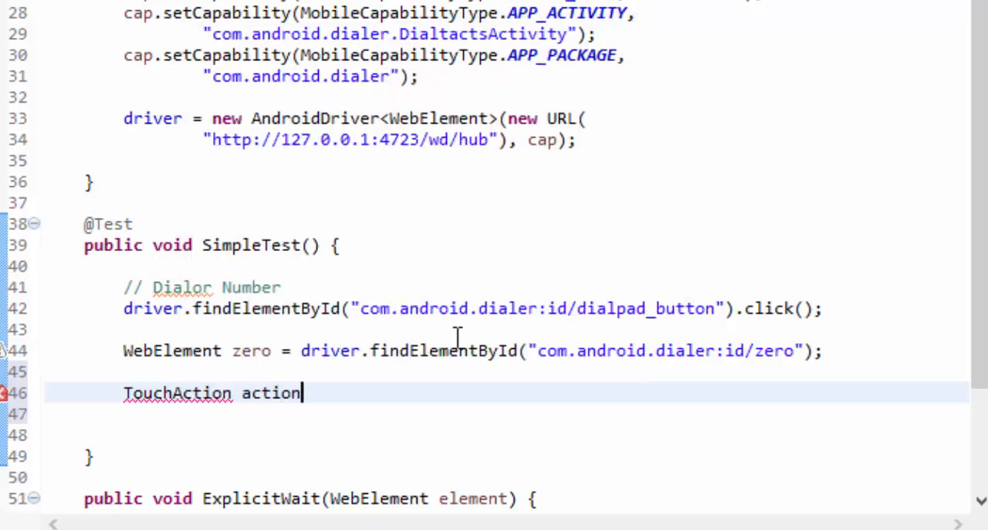
pyautogui.write('= n')
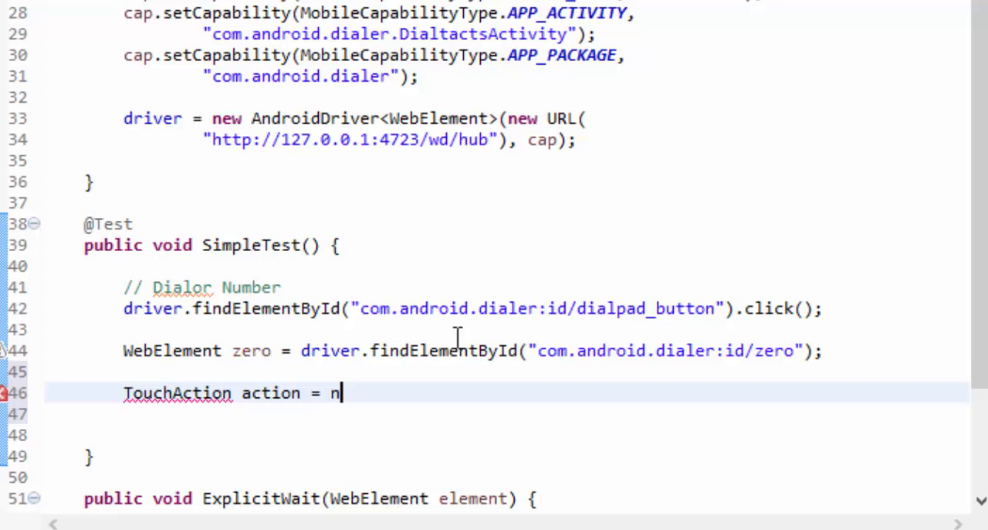
pyautogui.write('ew T')
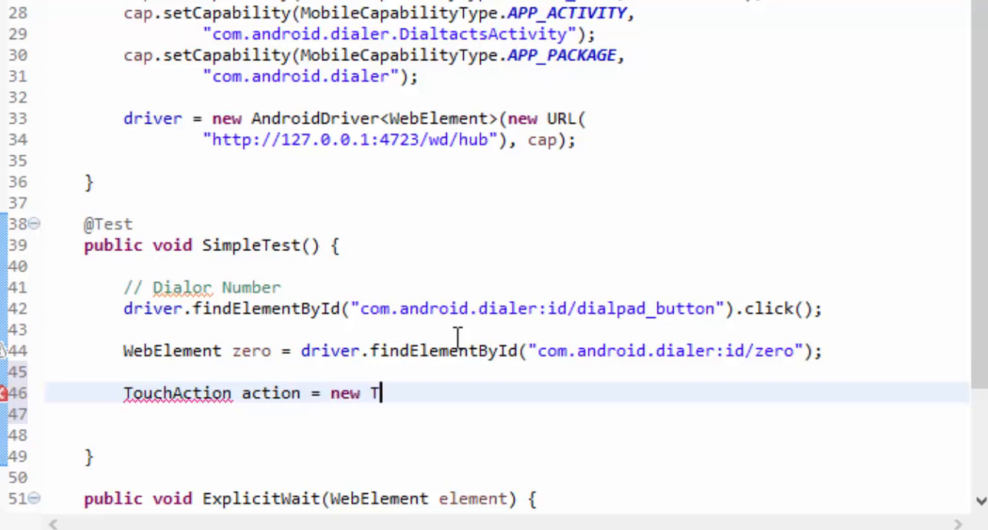
pyautogui.write('T')
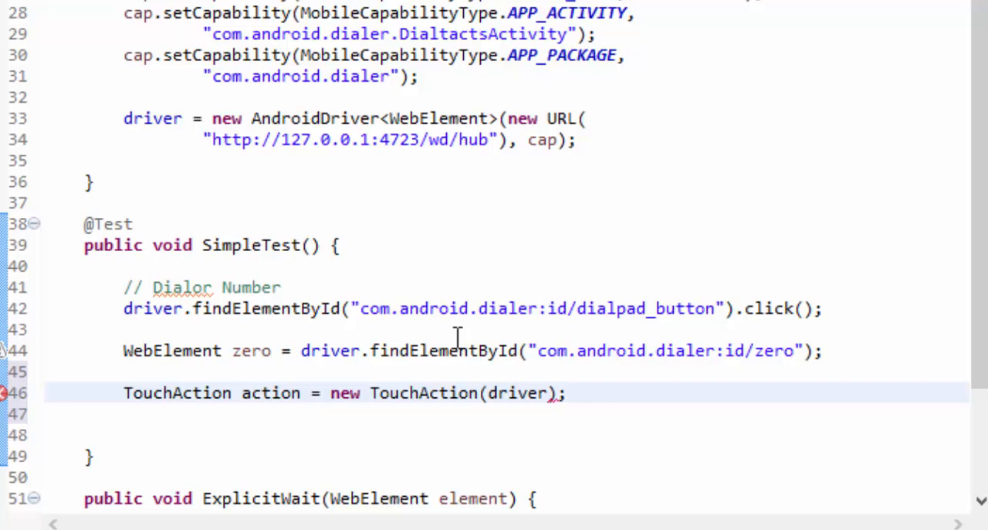
# Call action.longPress on the zero element via content assist
pyautogui.write('action.')
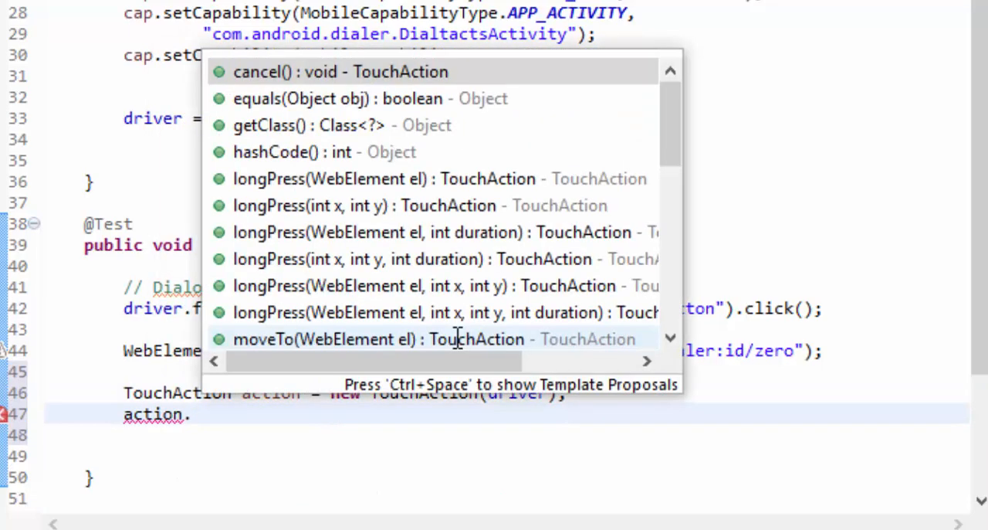
pyautogui.write('l')
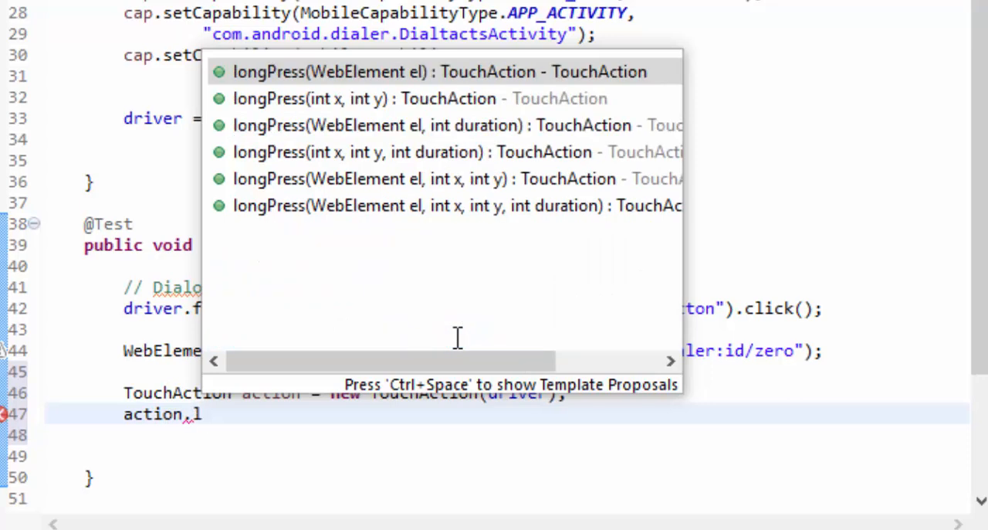
pyautogui.write('.')
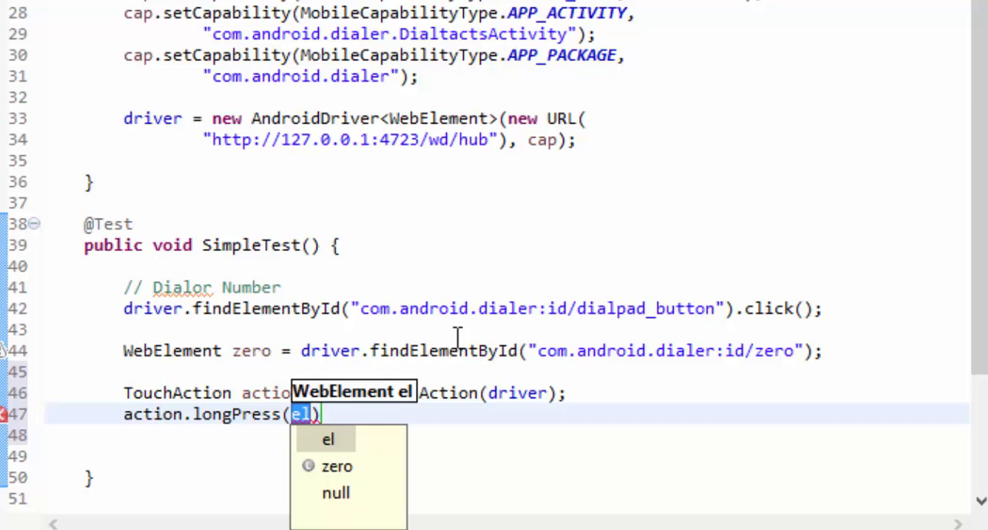
pyautogui.write('zeid')
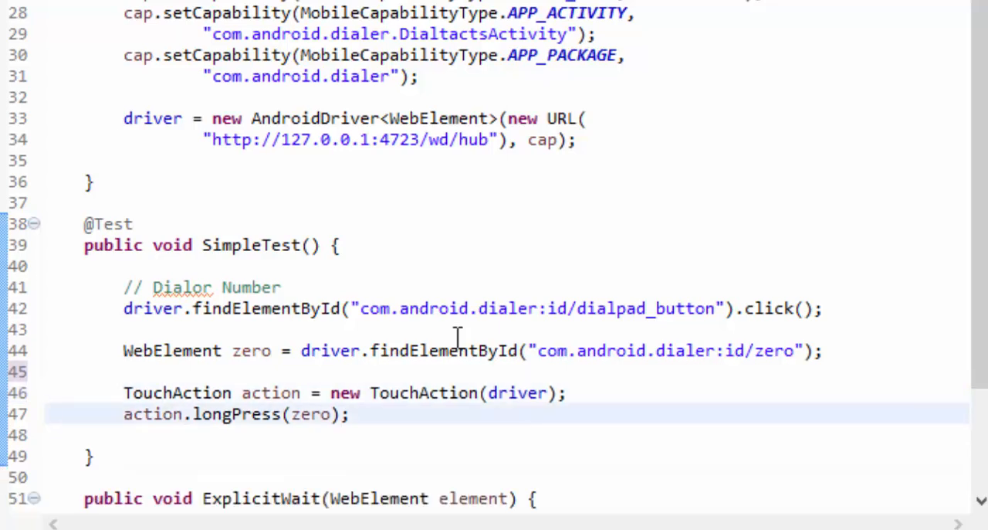
# Add zero.click(); on a new line after the long-press statement on line 47
pyautogui.click(350, 413)
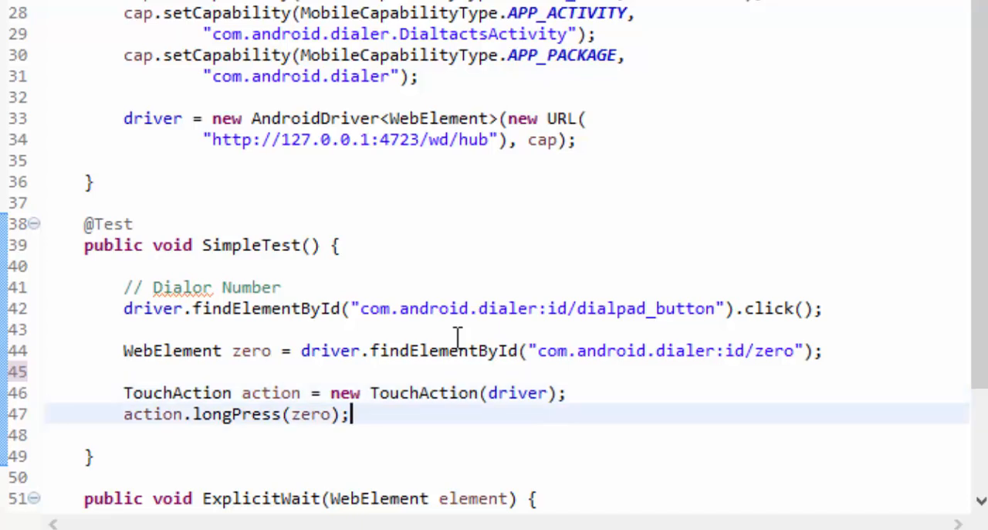
pyautogui.press('Return')
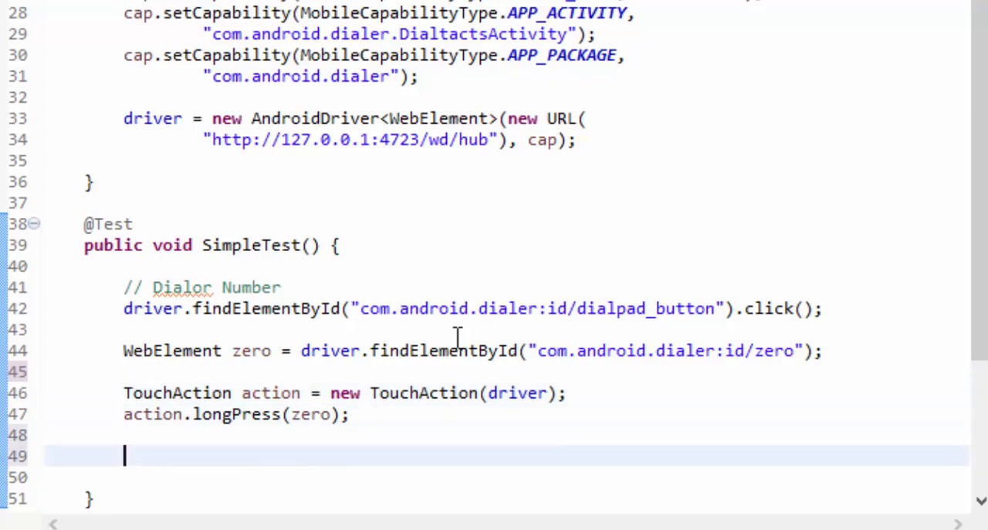
pyautogui.write('zer')
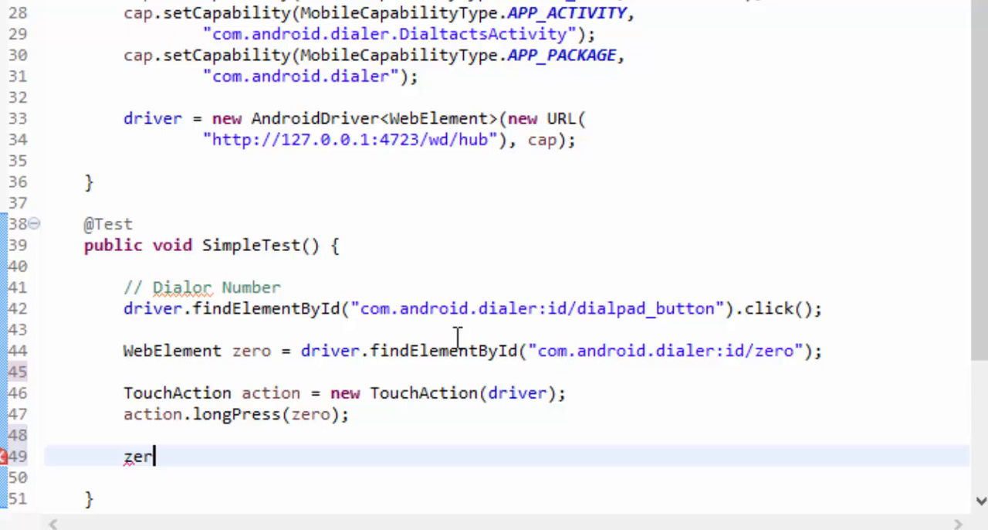
pyautogui.write('o.')
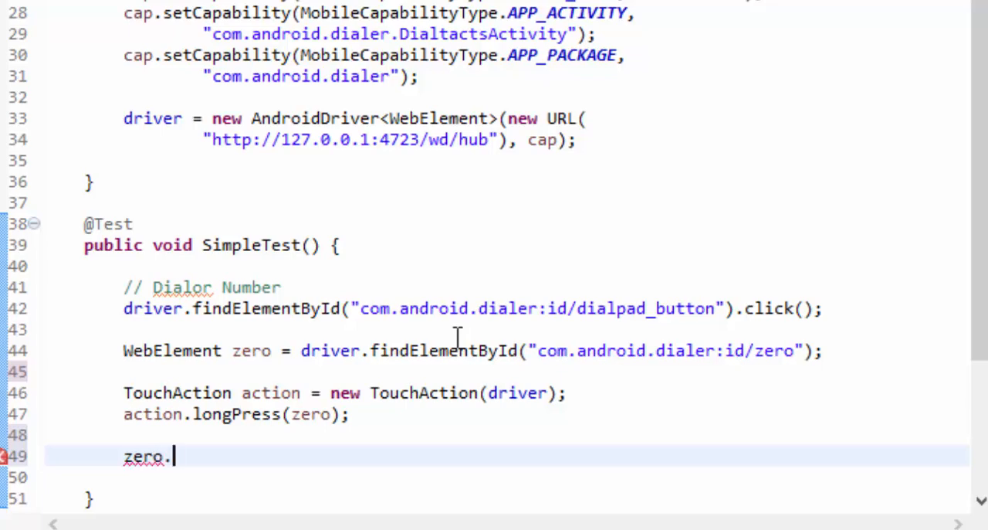
pyautogui.write('click();')
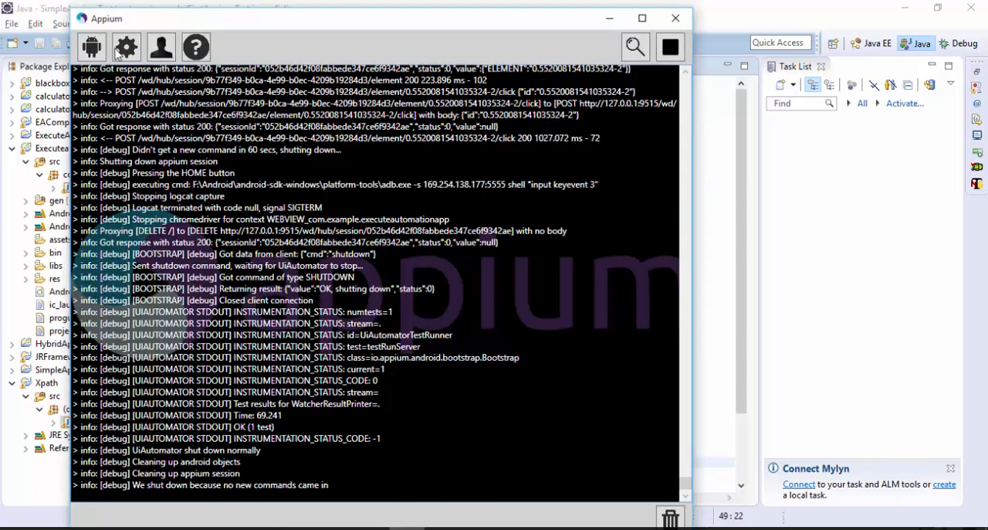
# Open and close Appium's Android settings, then relaunch the Appium server
pyautogui.click(669, 48)
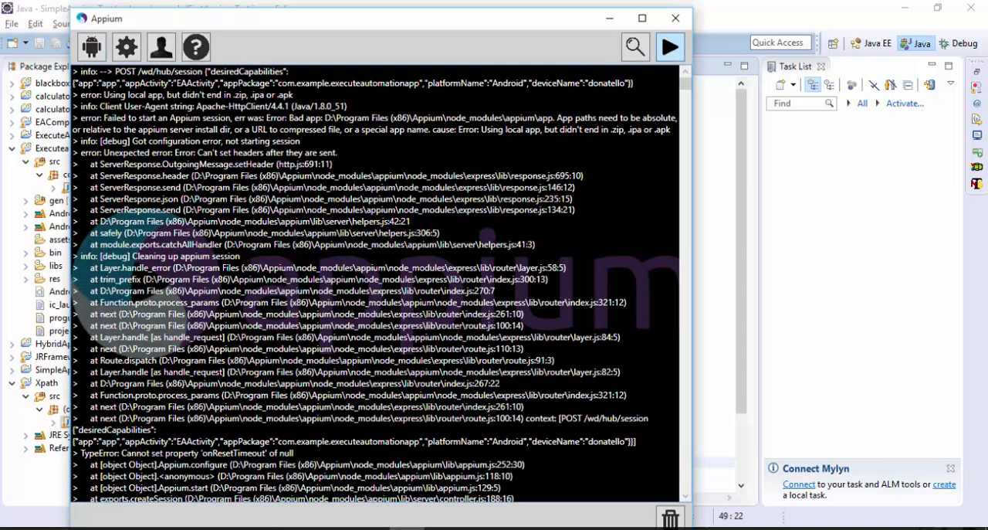
pyautogui.click(126, 47)
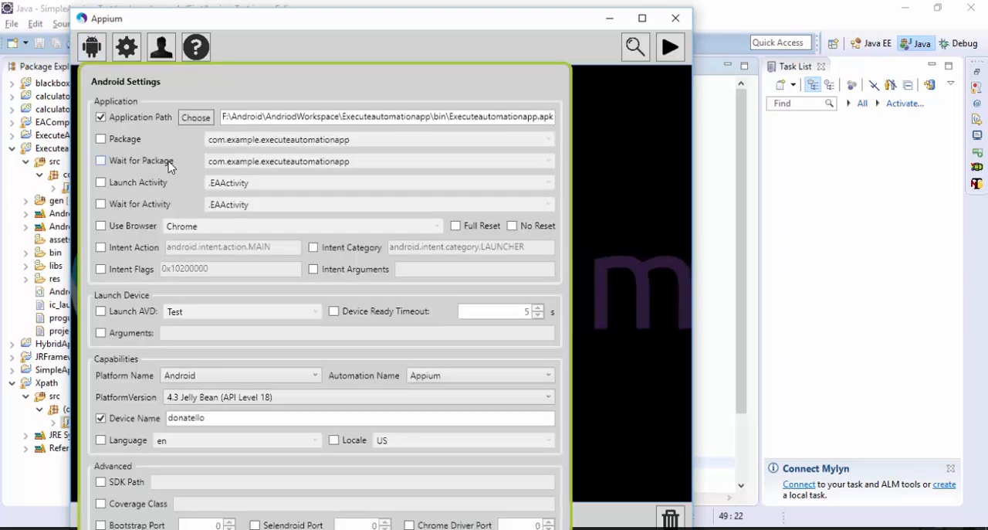
pyautogui.click(100, 116)
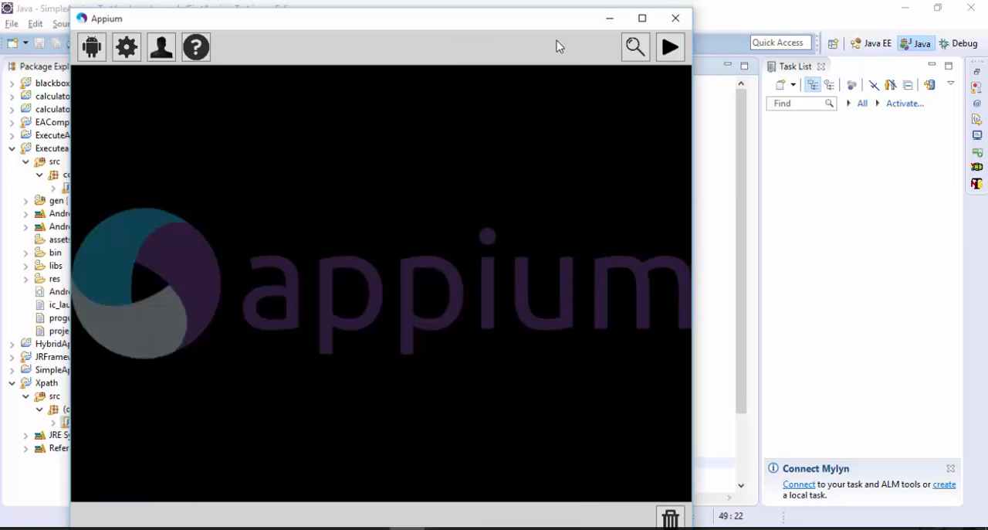
pyautogui.click(668, 48)
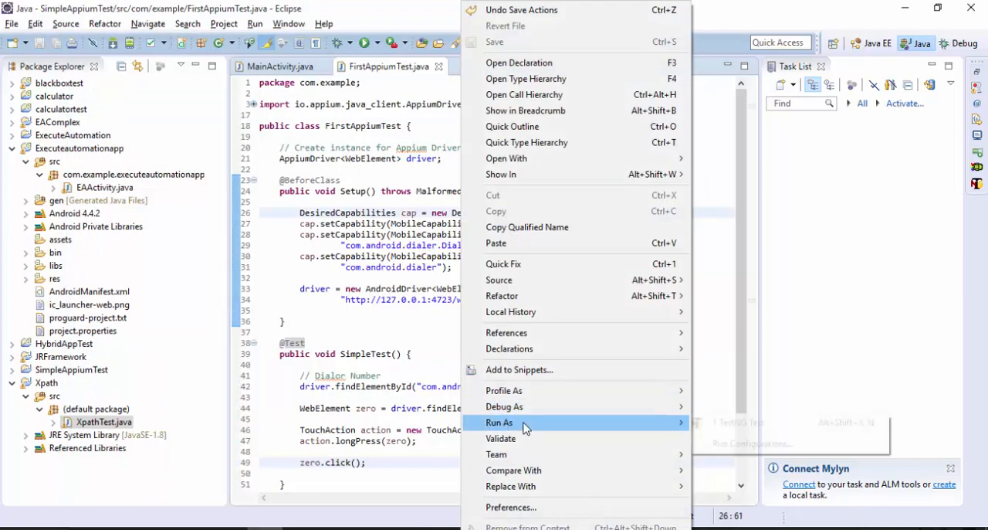
# Run FirstAppiumTest as a TestNG test and confirm SimpleTest passes
pyautogui.click(500, 422)
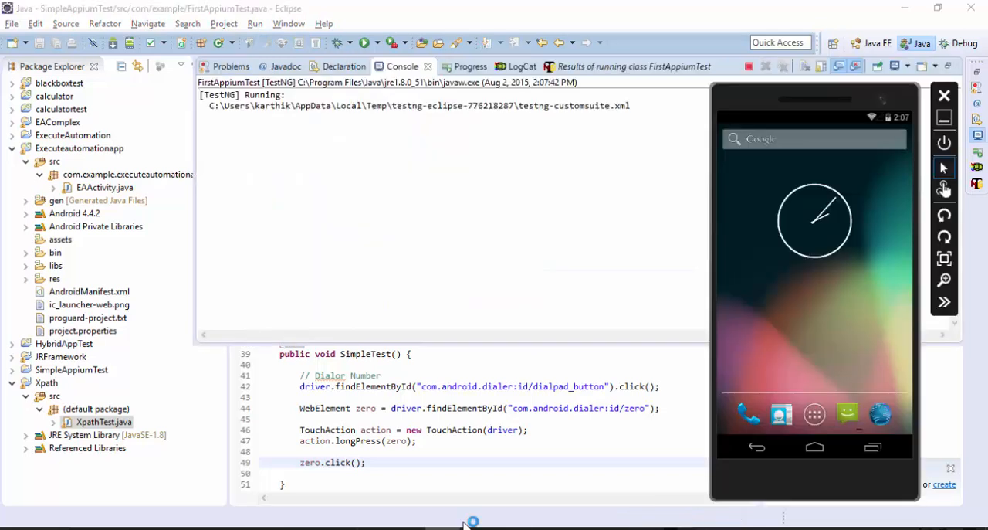
pyautogui.moveTo(776, 295)
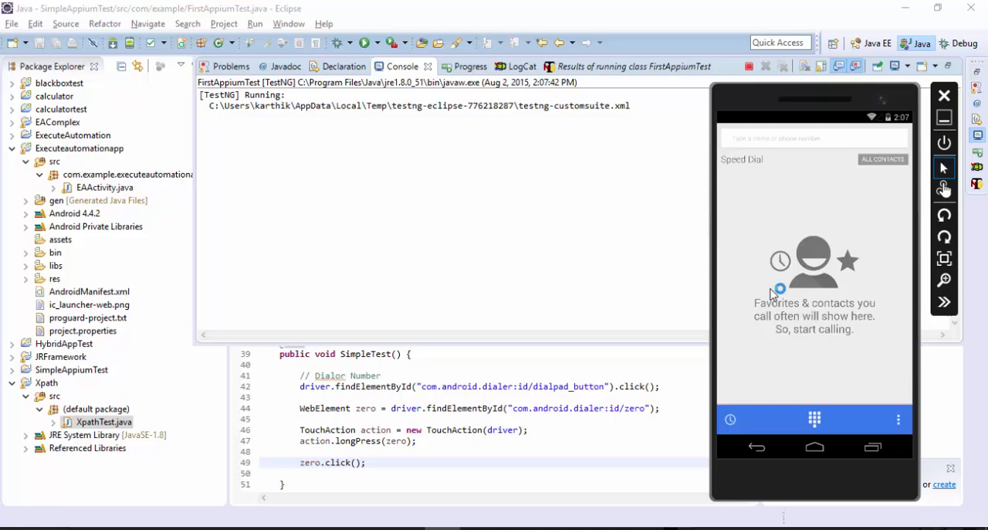
pyautogui.click(814, 419)
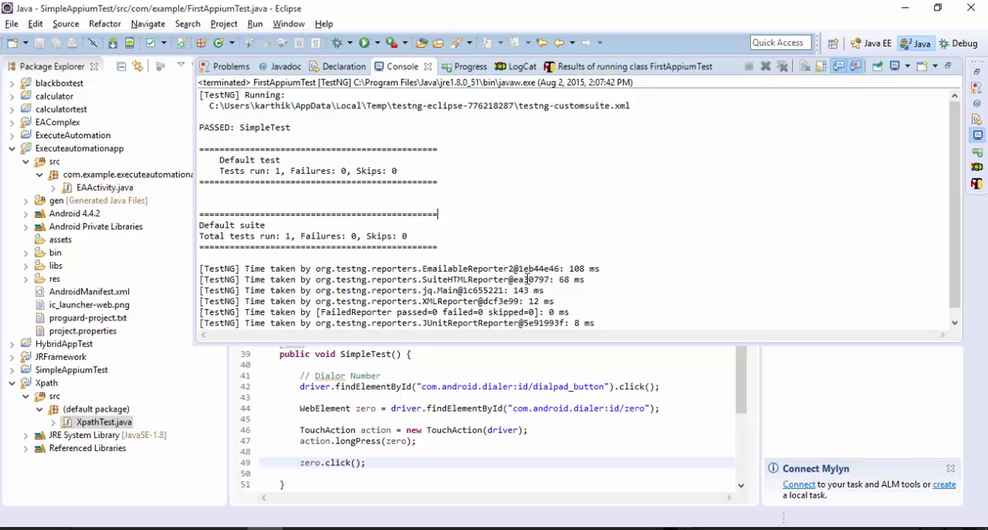
pyautogui.moveTo(546, 396)
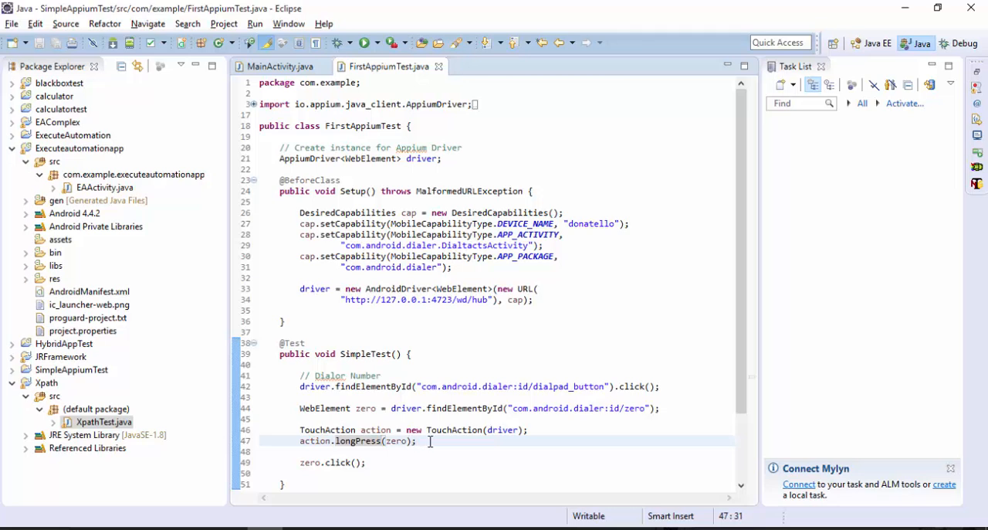
# Append .perform() to action.longPress(zero), save the file, and run it again
pyautogui.write('.perform()')
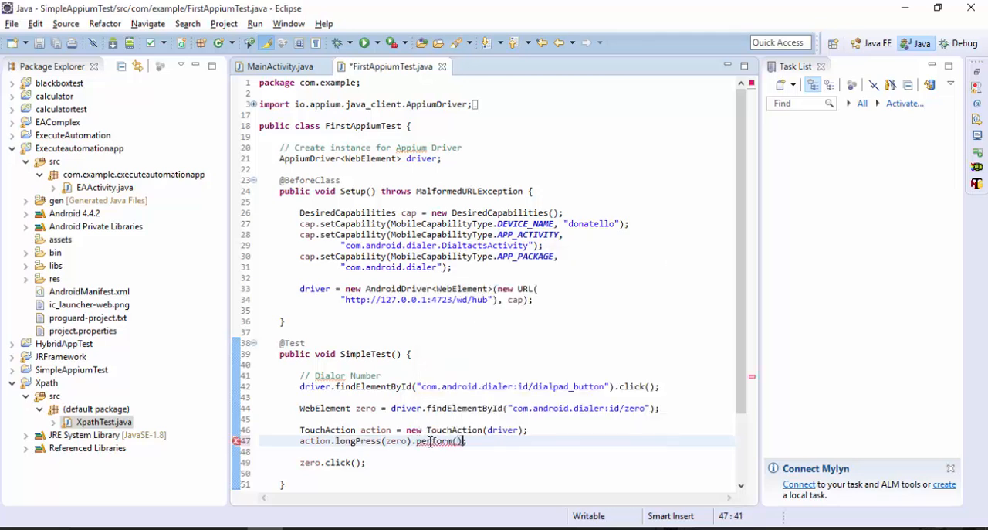
pyautogui.press('ctrl+s')
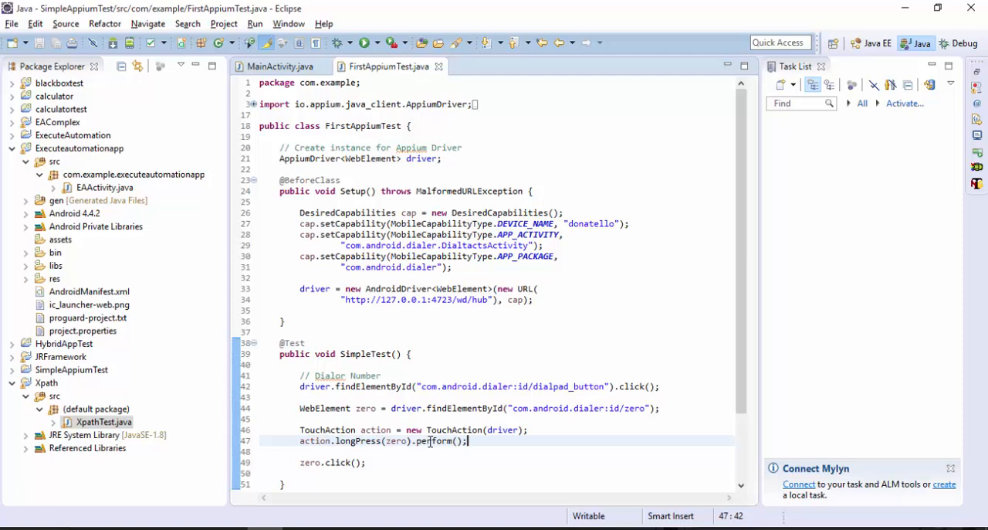
pyautogui.rightClick(430, 441)
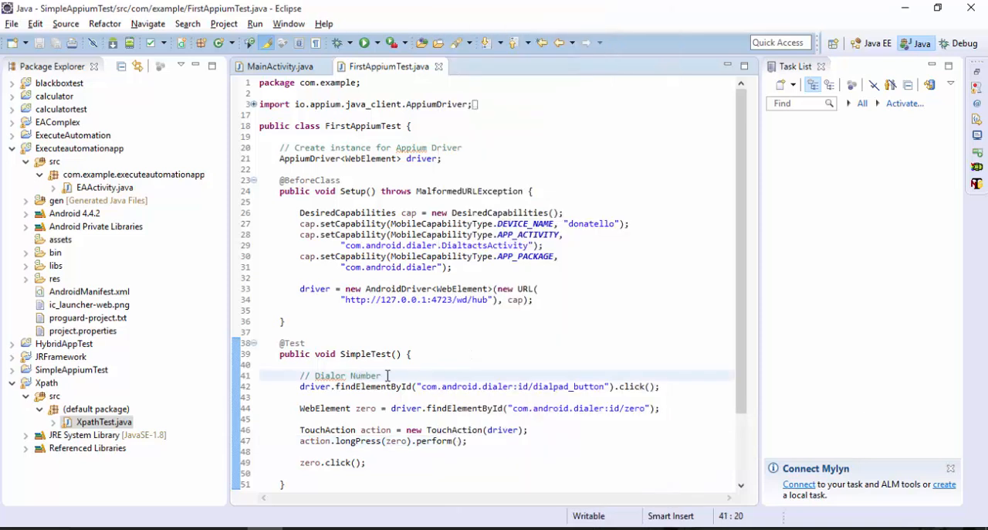
pyautogui.moveTo(390, 376)
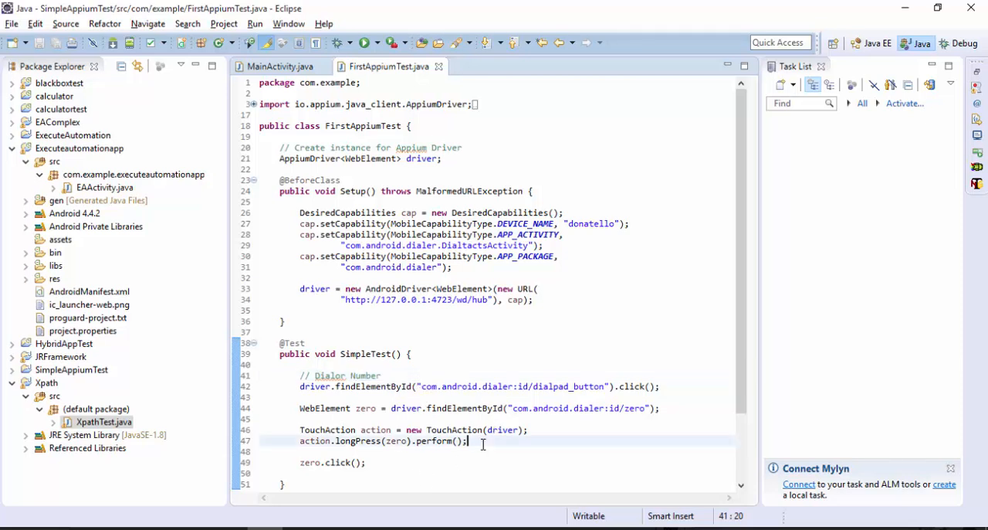
pyautogui.moveTo(468, 441)
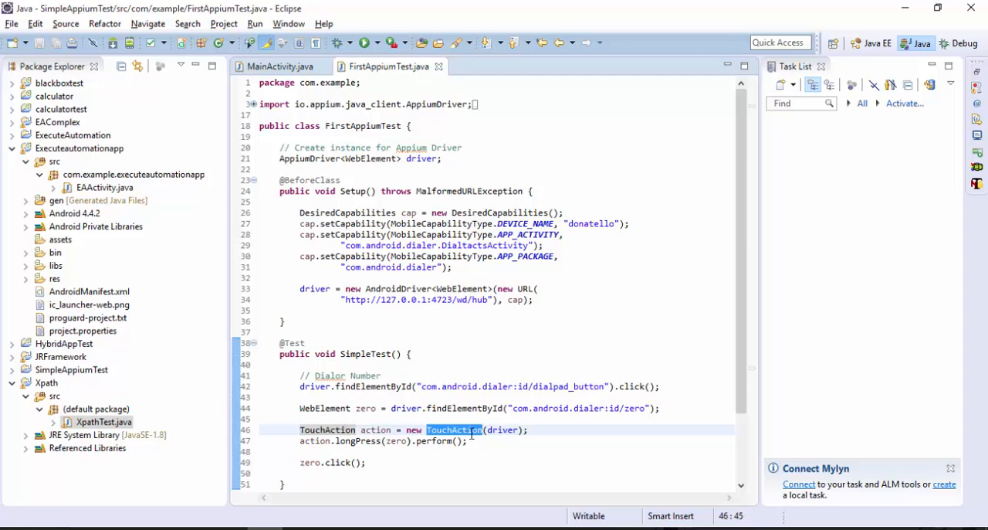
pyautogui.click(260, 396)
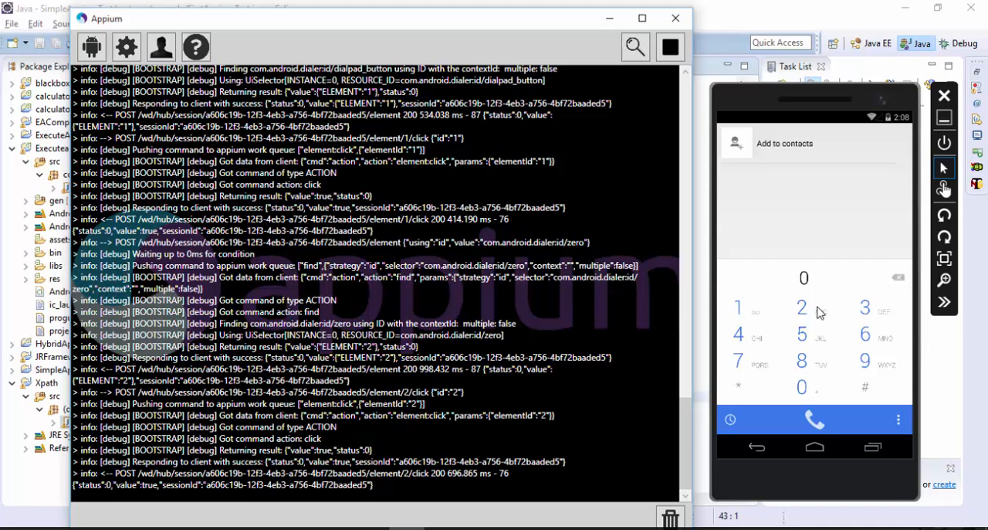
pyautogui.moveTo(817, 313)
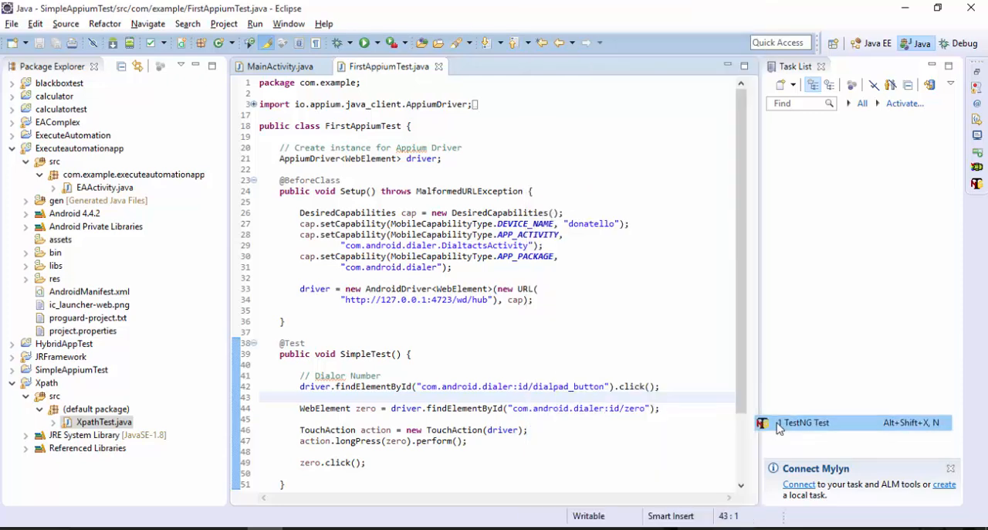
# Rerun the TestNG test and verify SimpleTest passes with +0 on the dialer
pyautogui.click(806, 423)
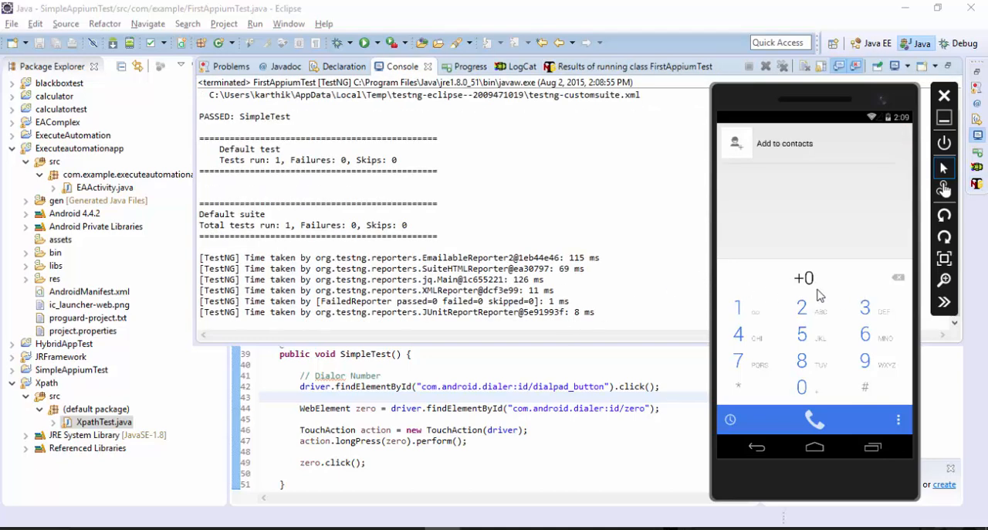
pyautogui.moveTo(818, 296)
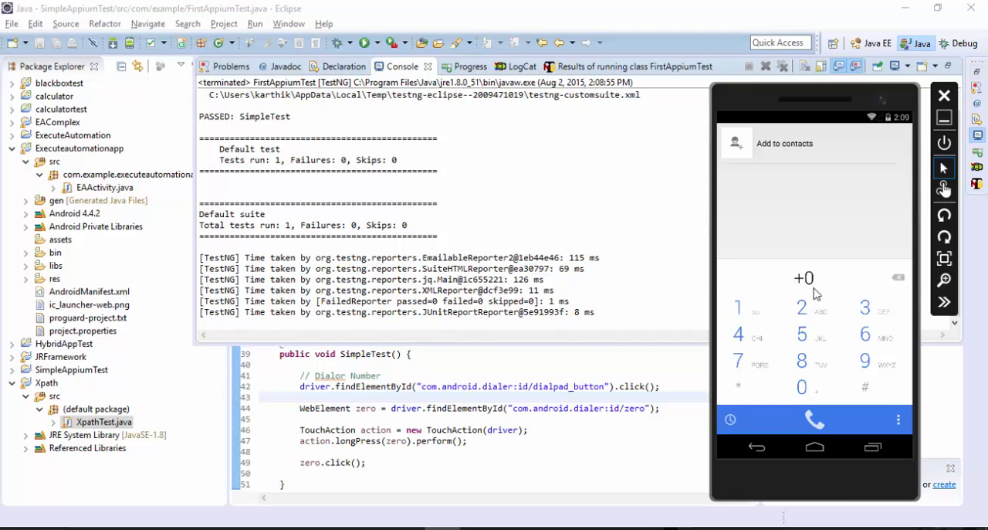
pyautogui.moveTo(808, 107)
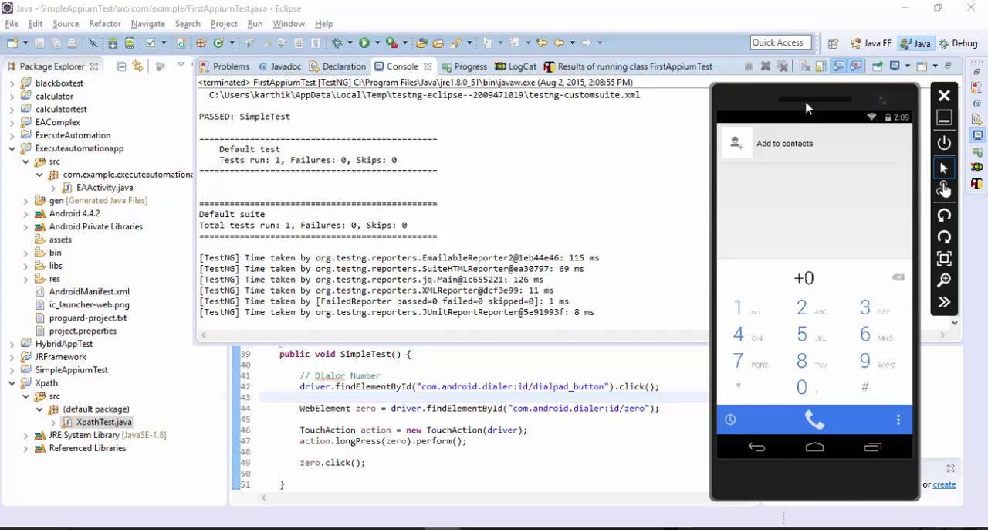